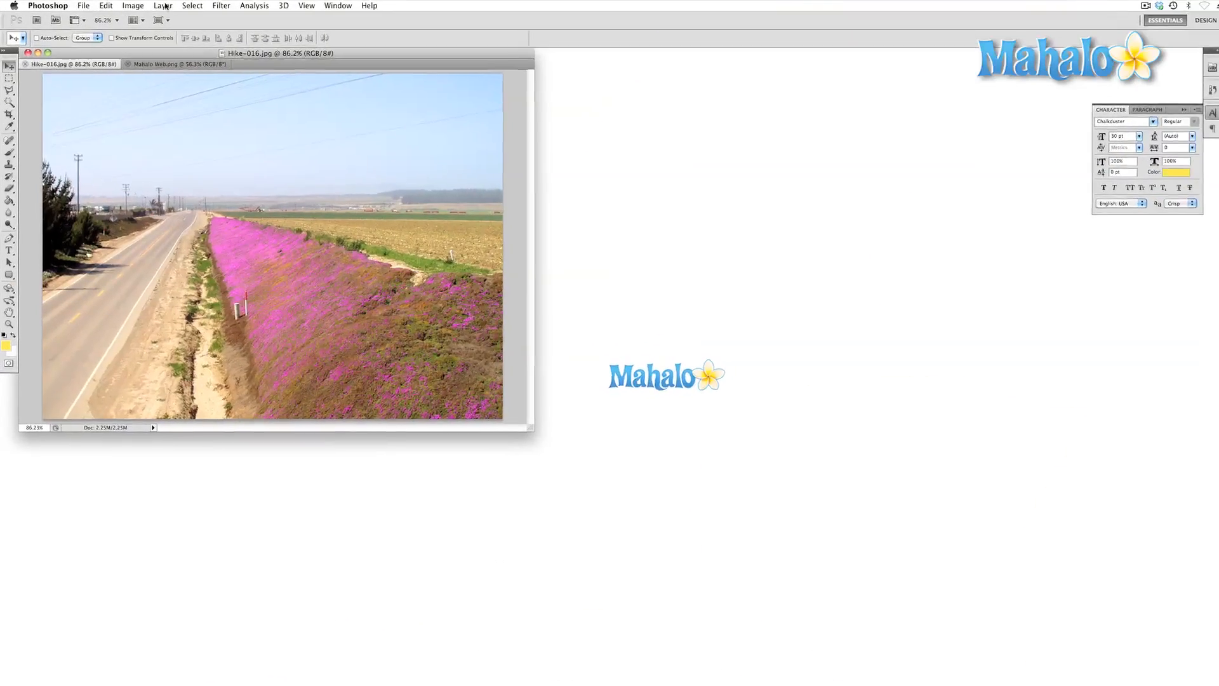
- Bring up the Filter menu listing the filter categories for the road-and-flower photo
click(278, 7)
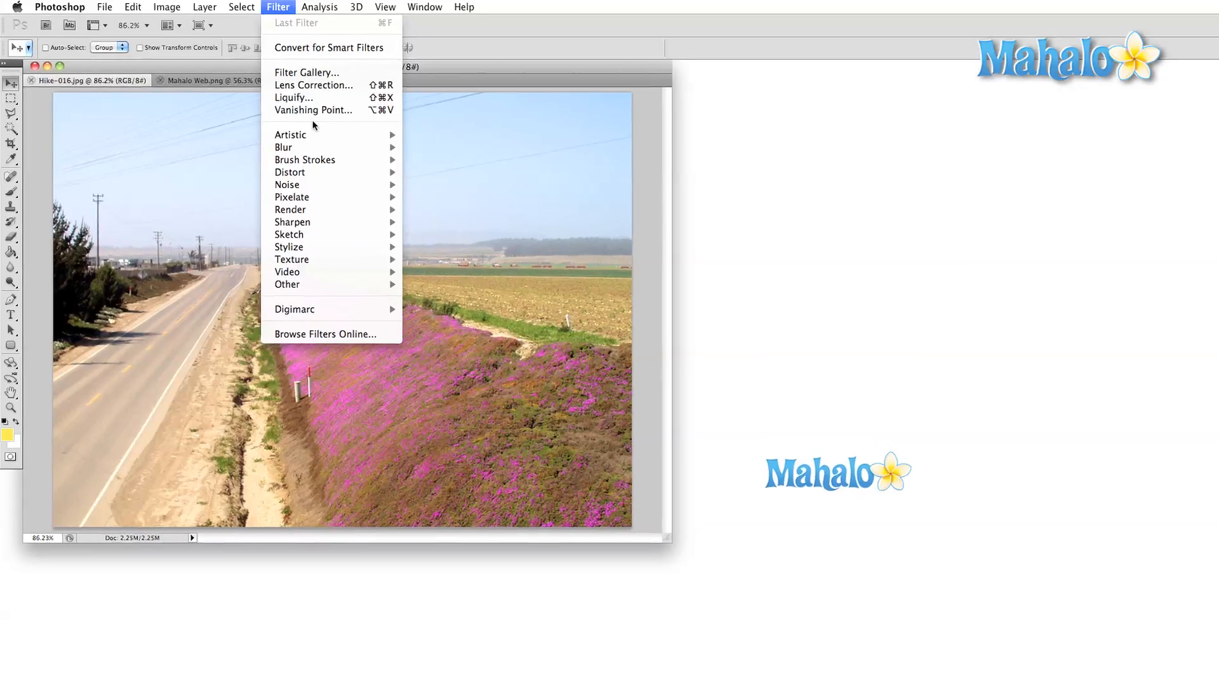
mouse_move(325, 208)
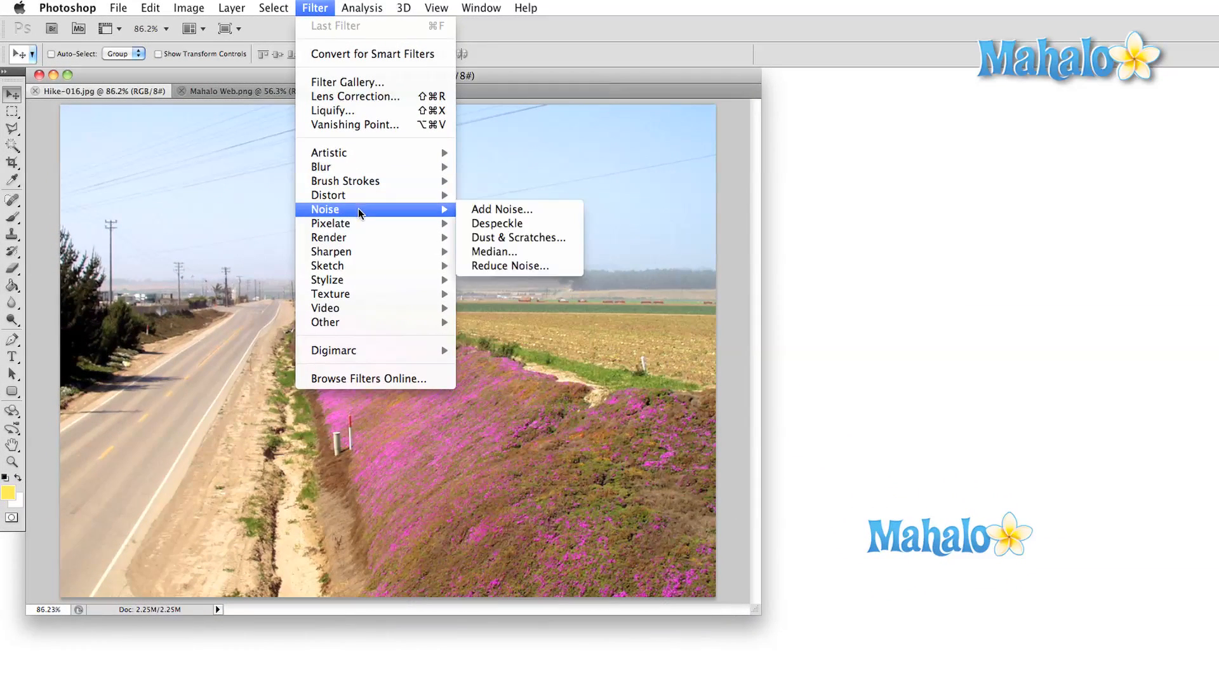
mouse_move(358, 251)
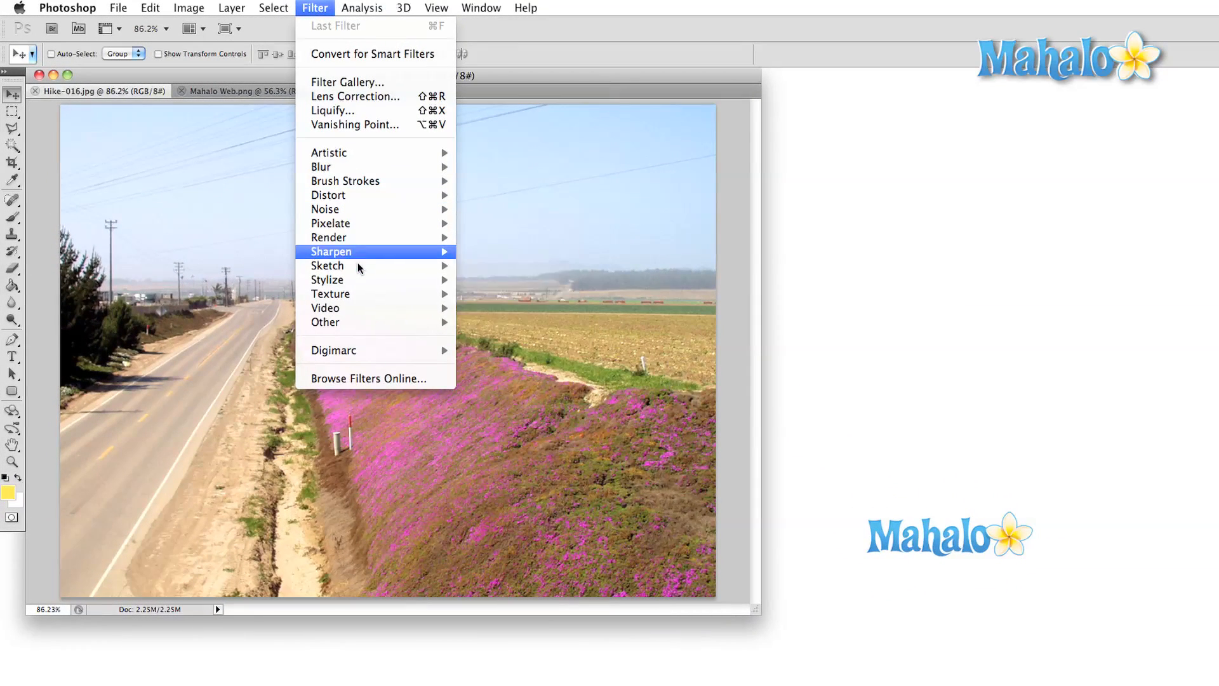
mouse_move(358, 310)
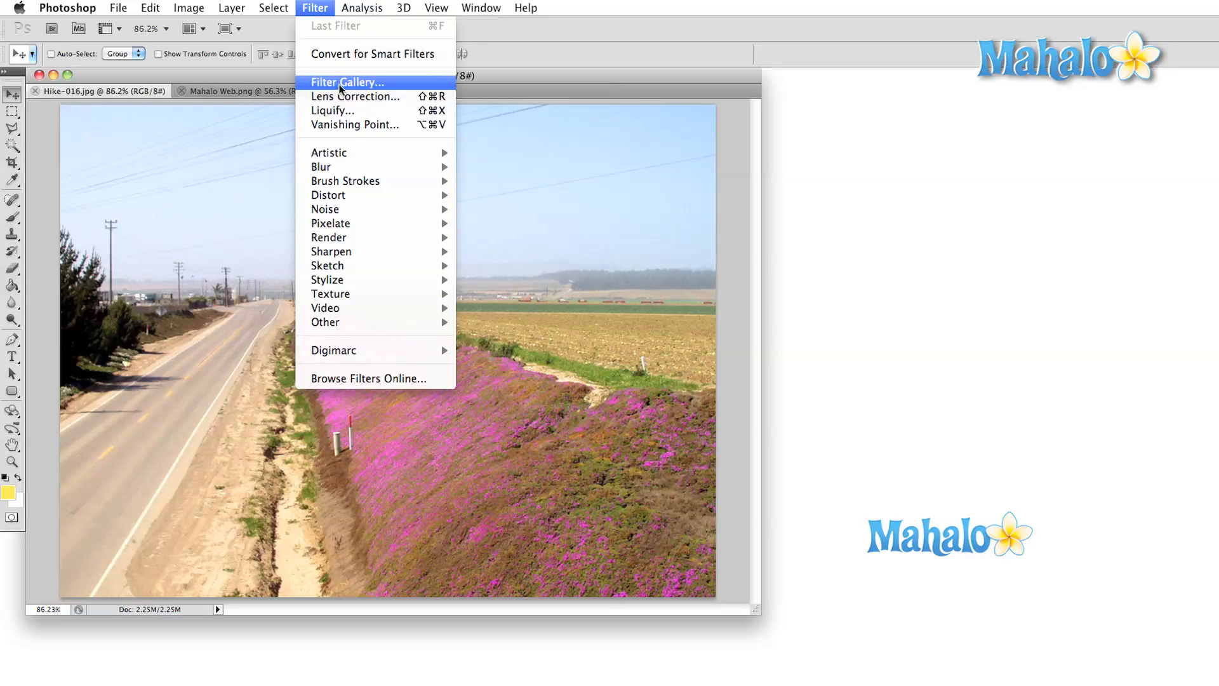
click(347, 81)
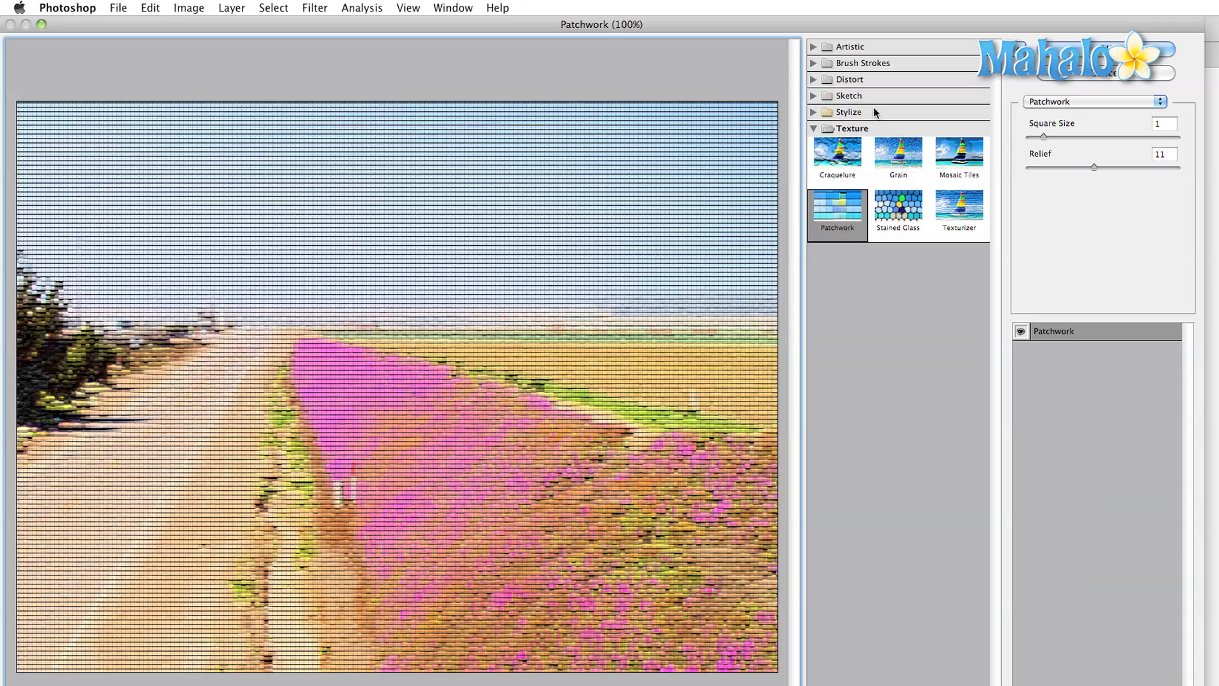
mouse_move(900, 61)
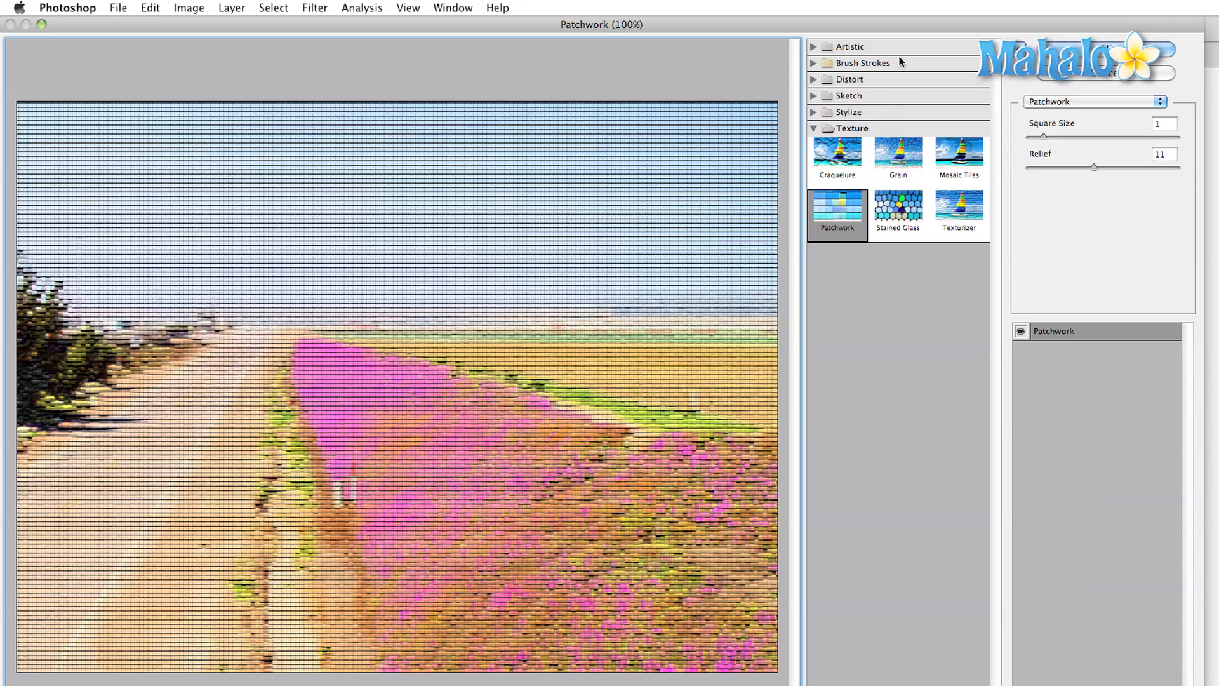
mouse_move(900, 77)
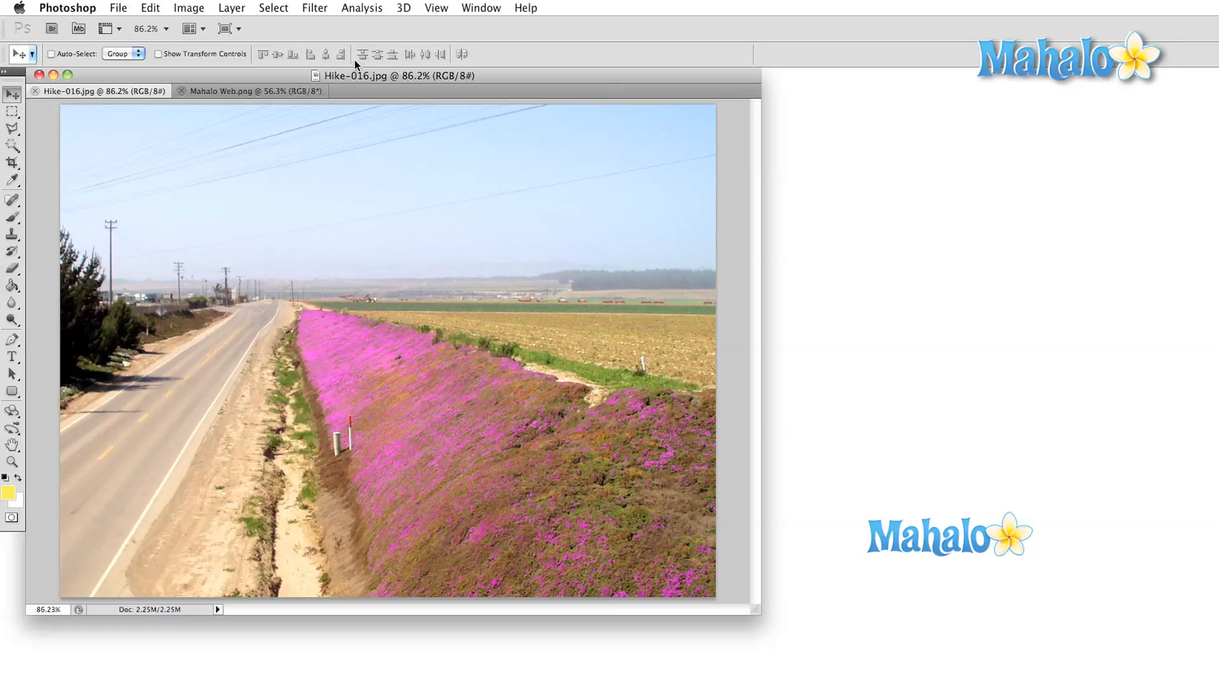
- Enter the Filter Gallery via Artistic and preview Cutout, Angled Strokes and Dark Strokes
click(314, 7)
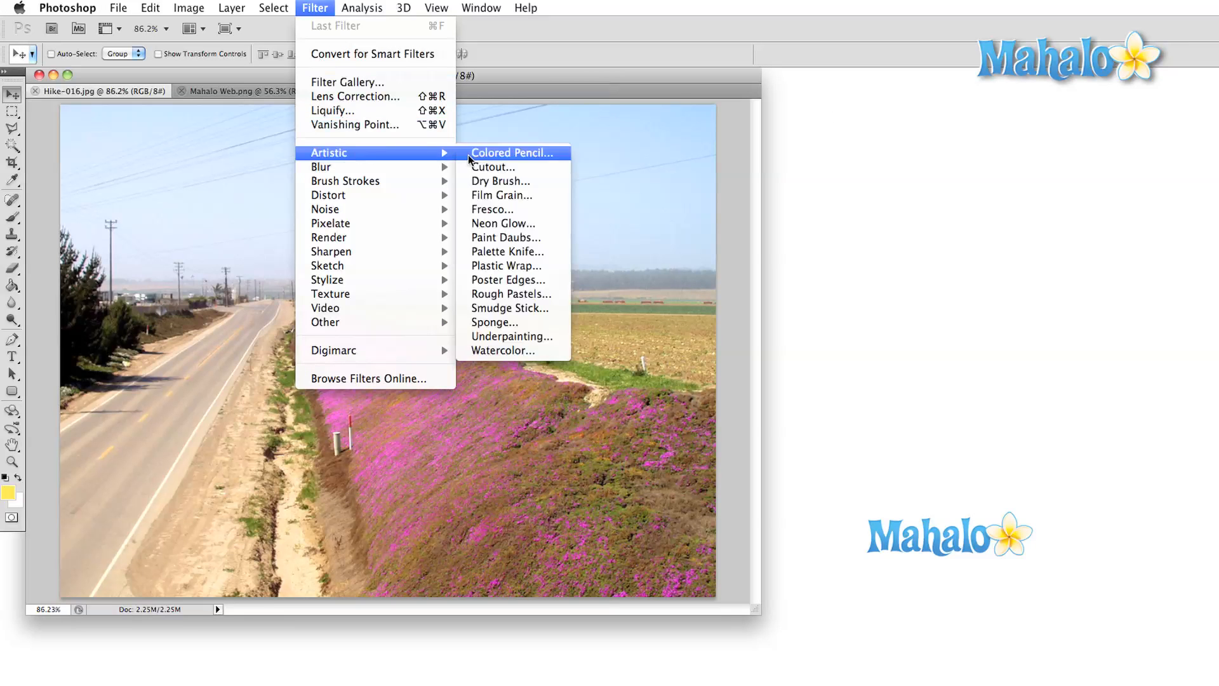
click(500, 181)
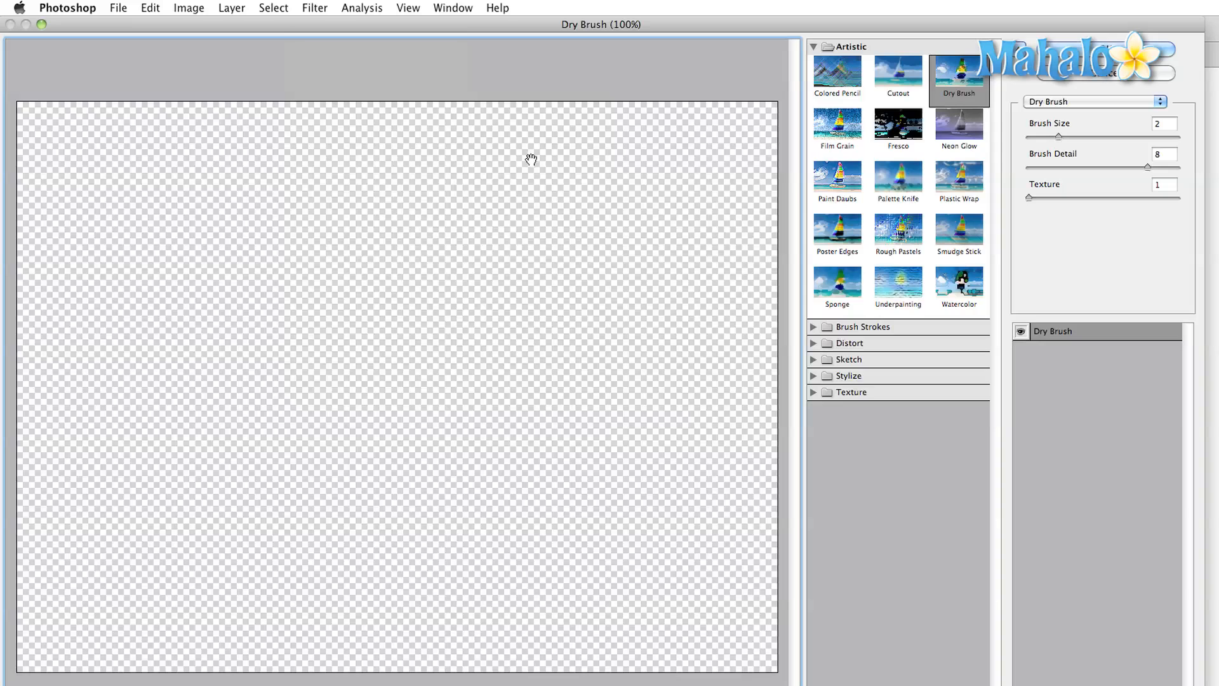
click(898, 74)
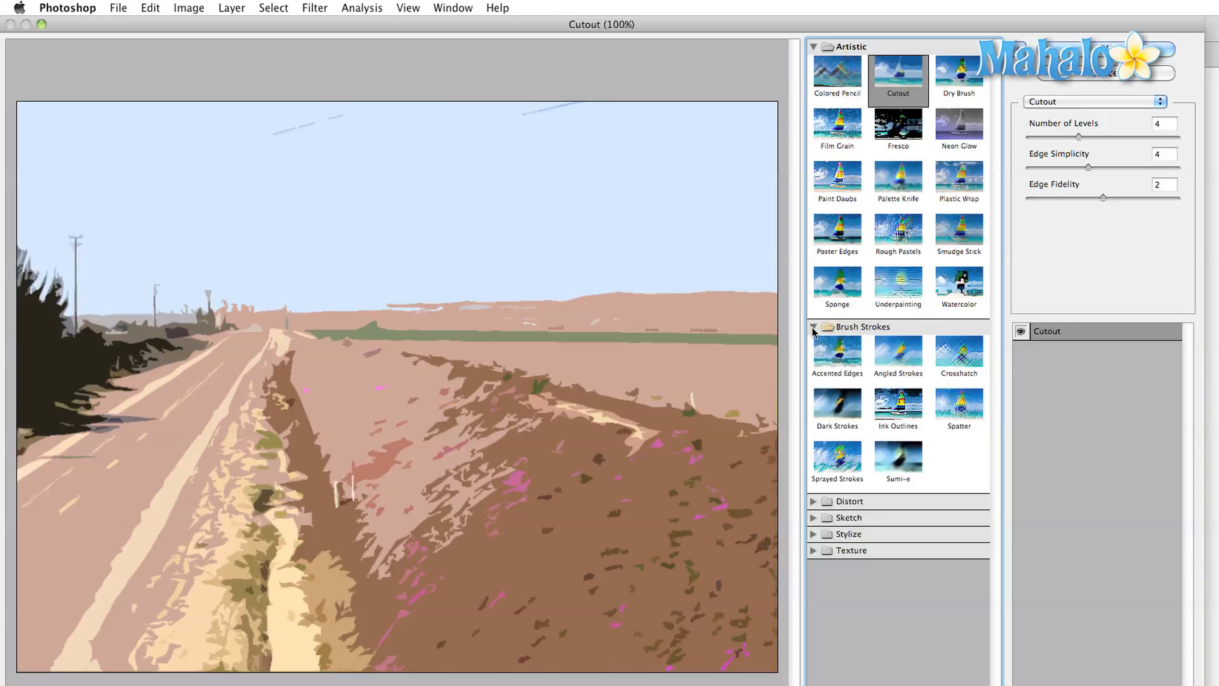
click(898, 354)
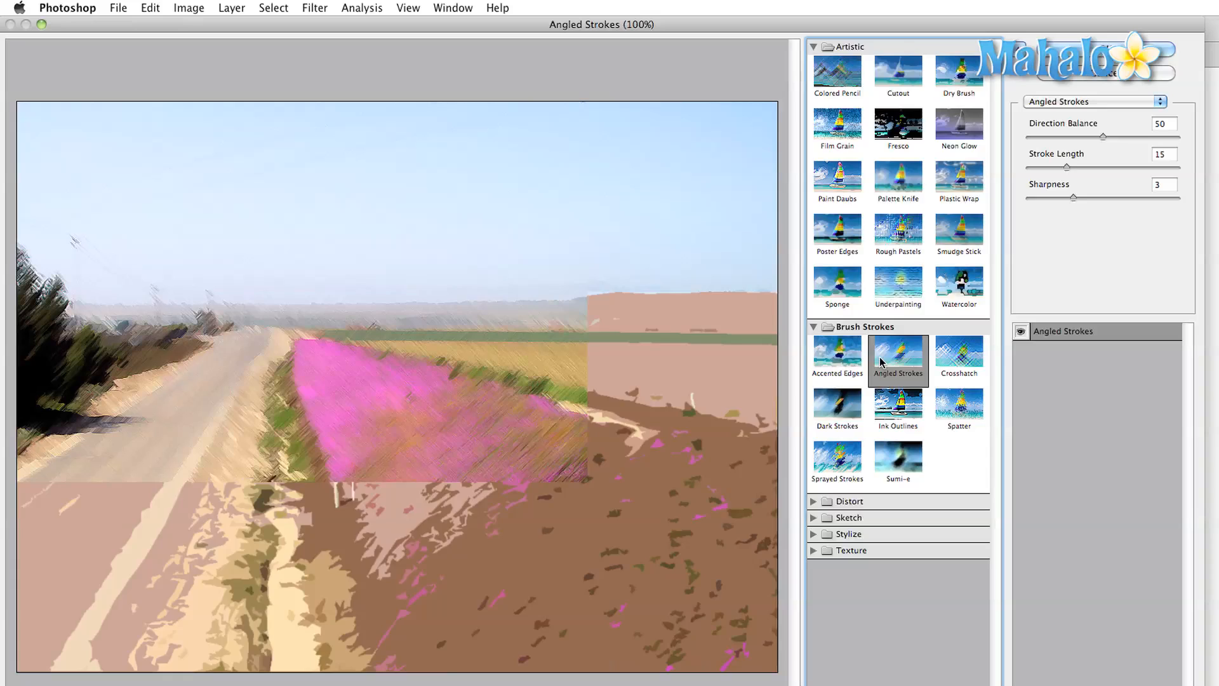
click(837, 410)
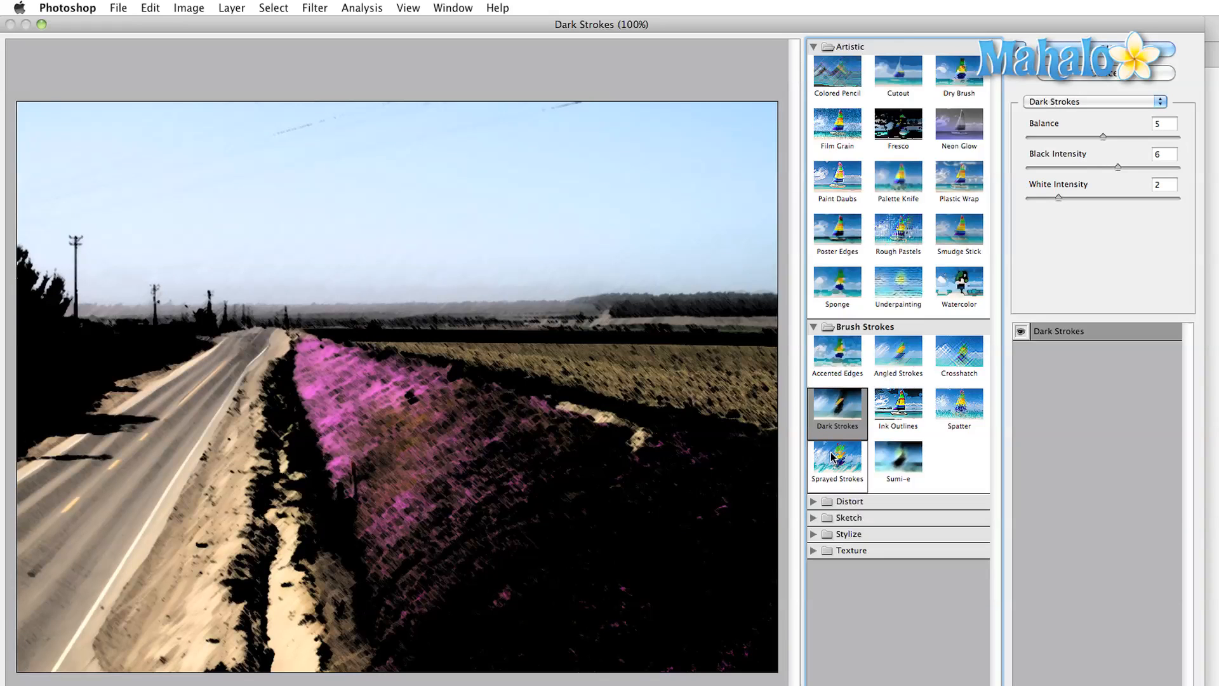
- Preview Craquelure and Water Paper, then return to Dark Strokes and the Artistic group
click(814, 47)
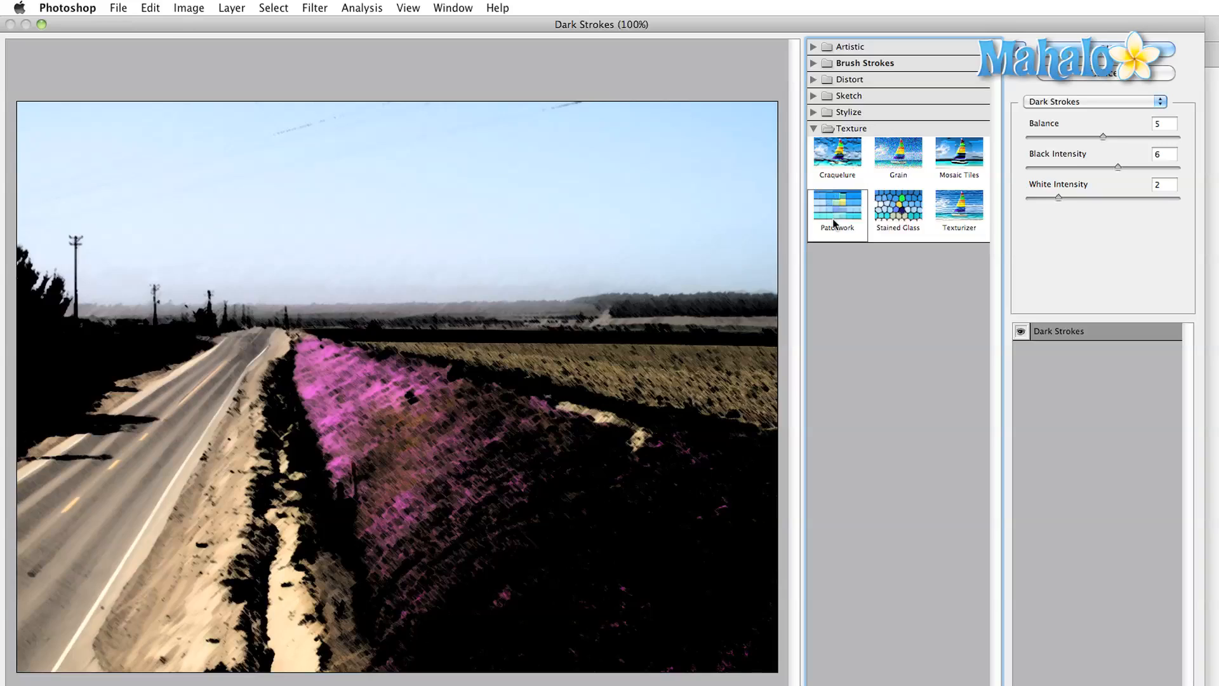
click(836, 157)
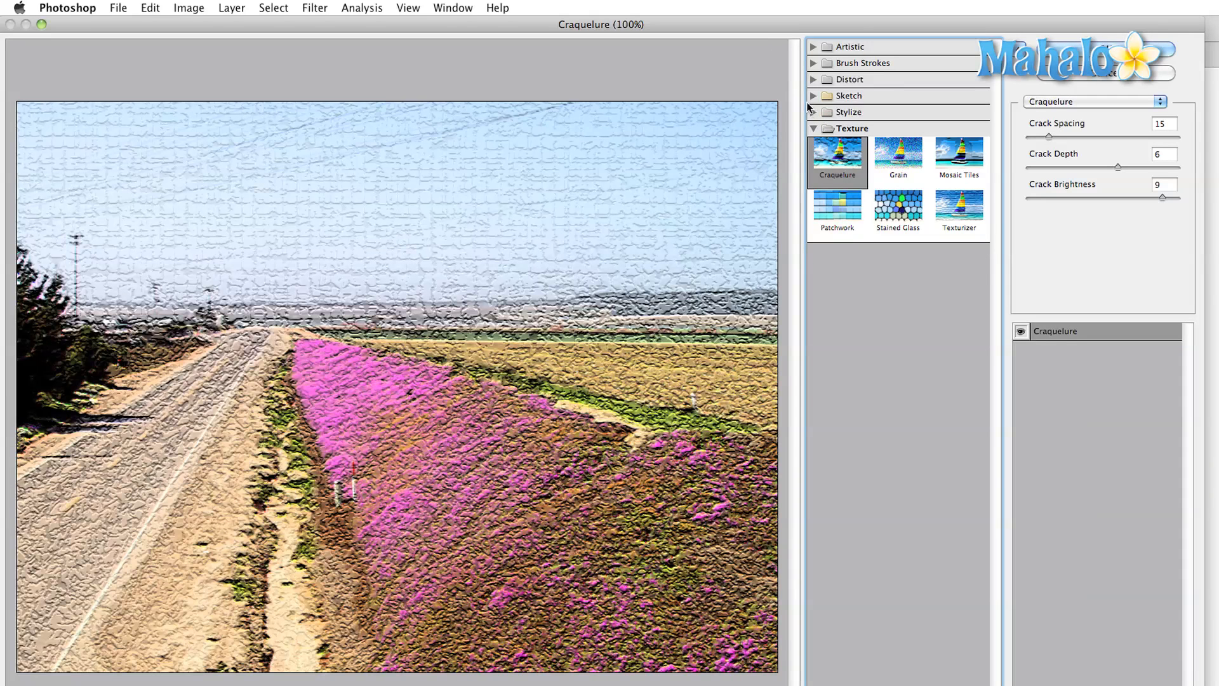
click(848, 95)
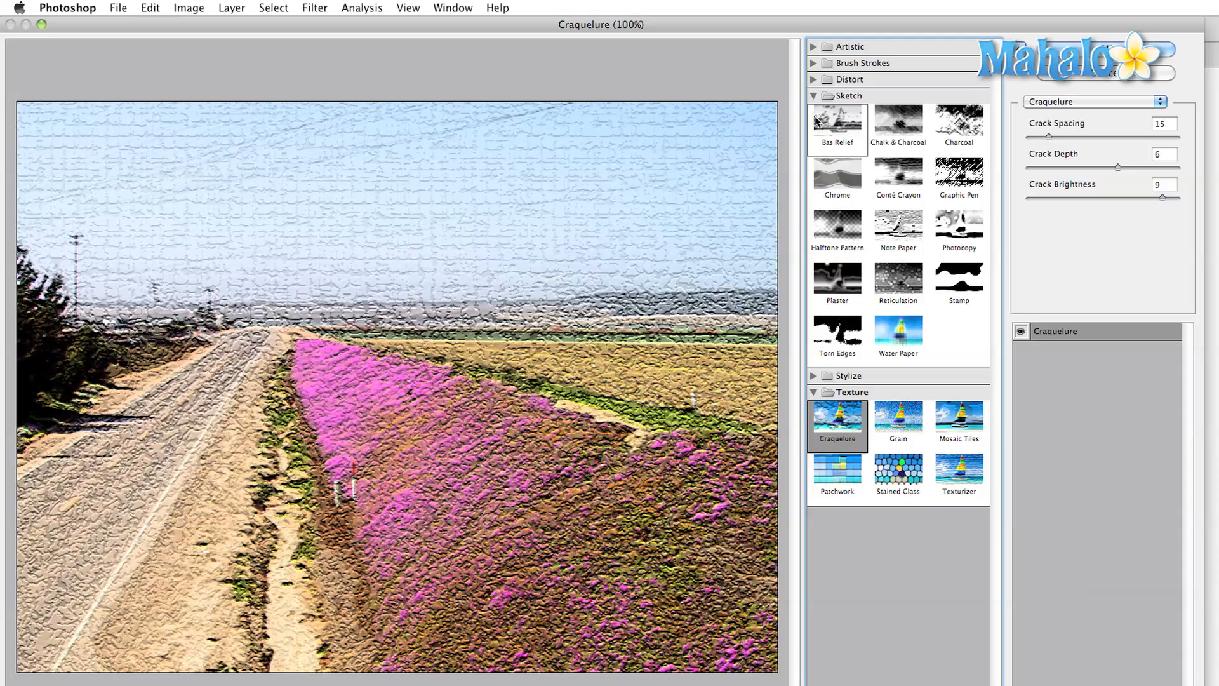
click(897, 334)
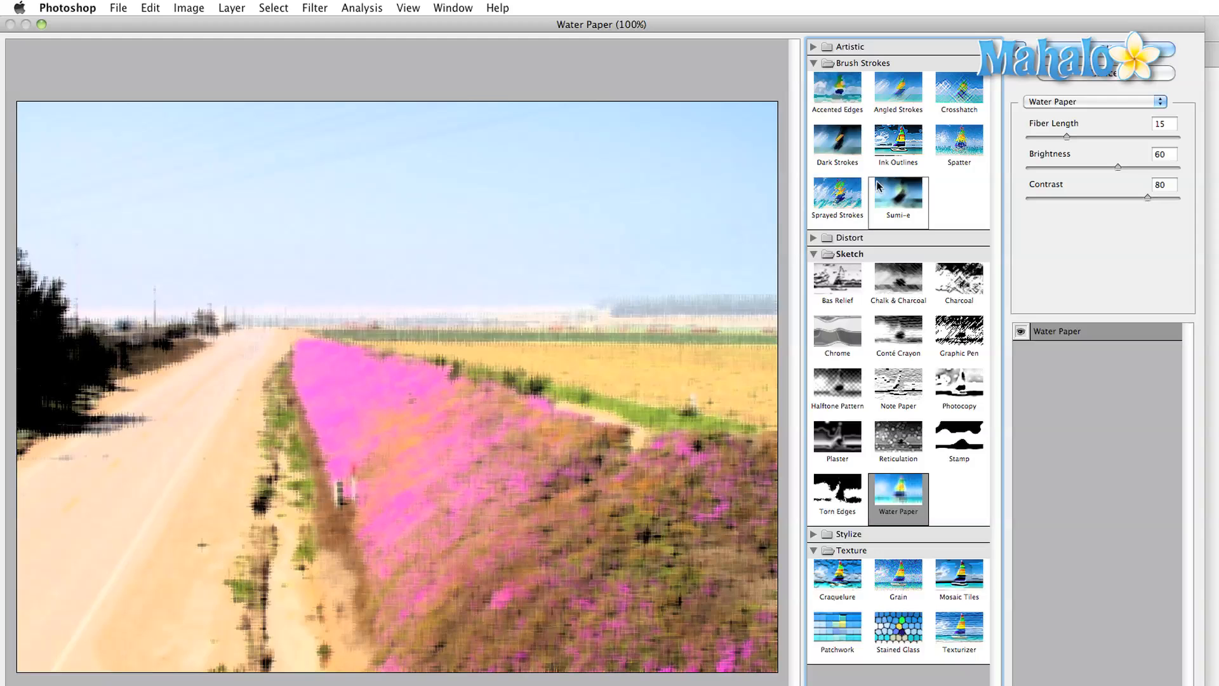
click(837, 145)
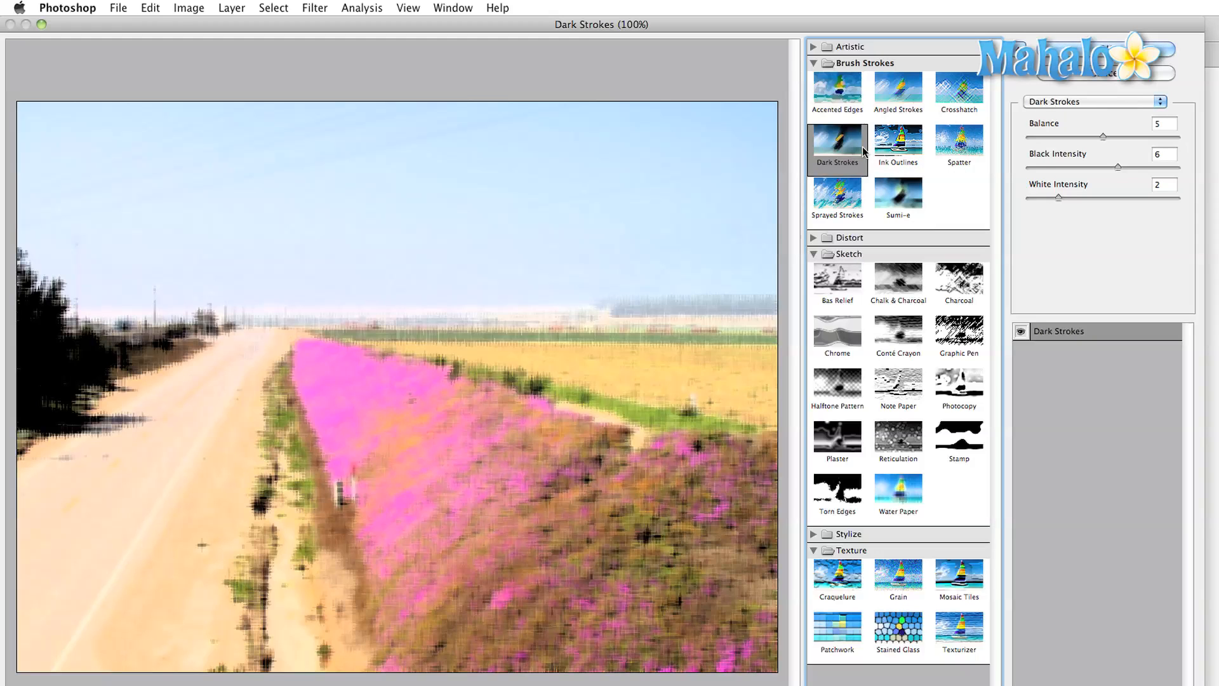
click(814, 47)
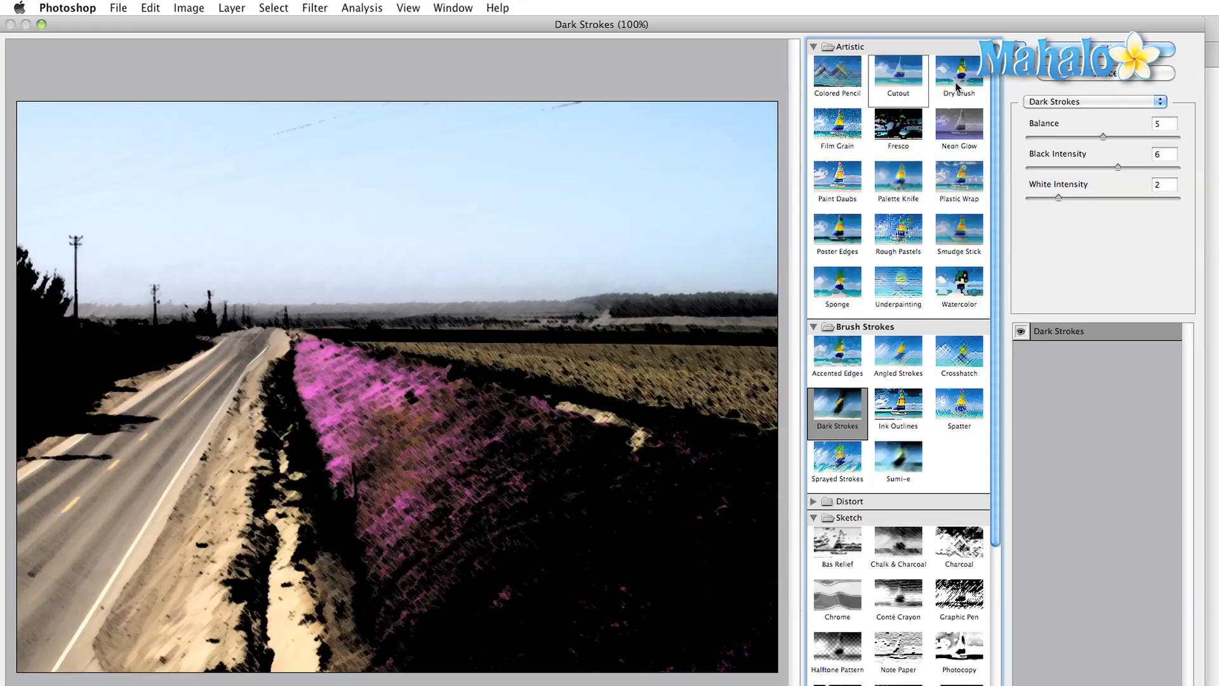
- Preview Dry Brush and tune its Brush Size and Texture sliders on the photo
click(958, 73)
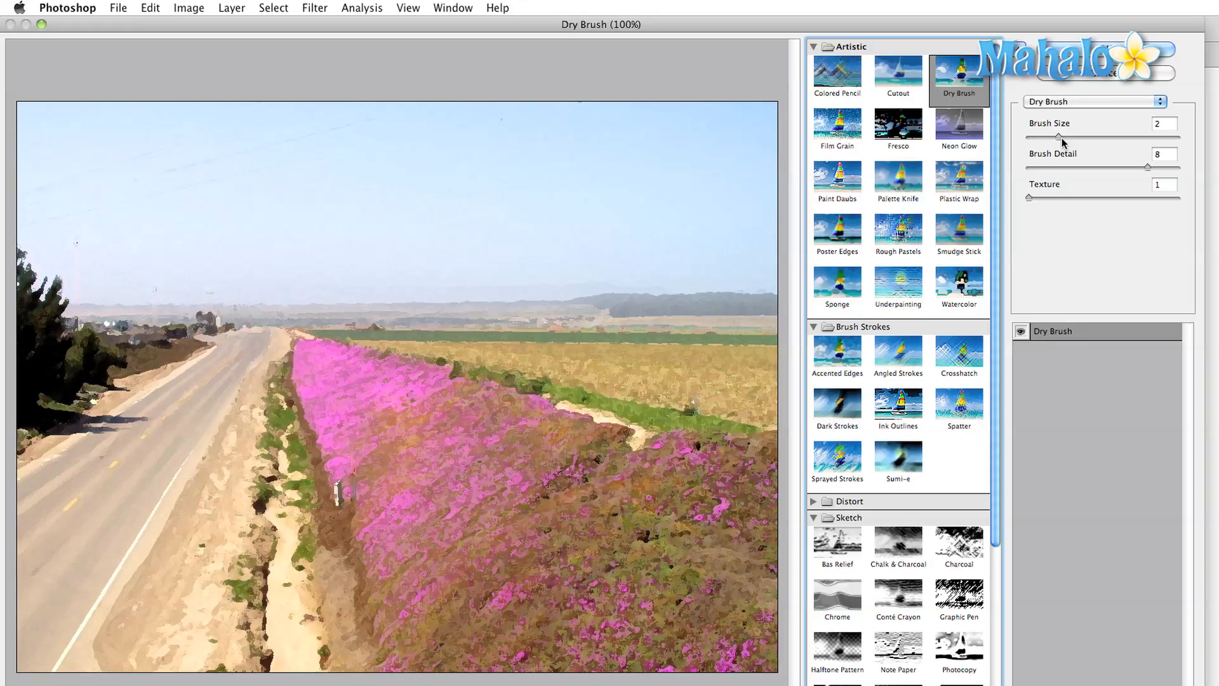
drag(1052, 137, 1096, 137)
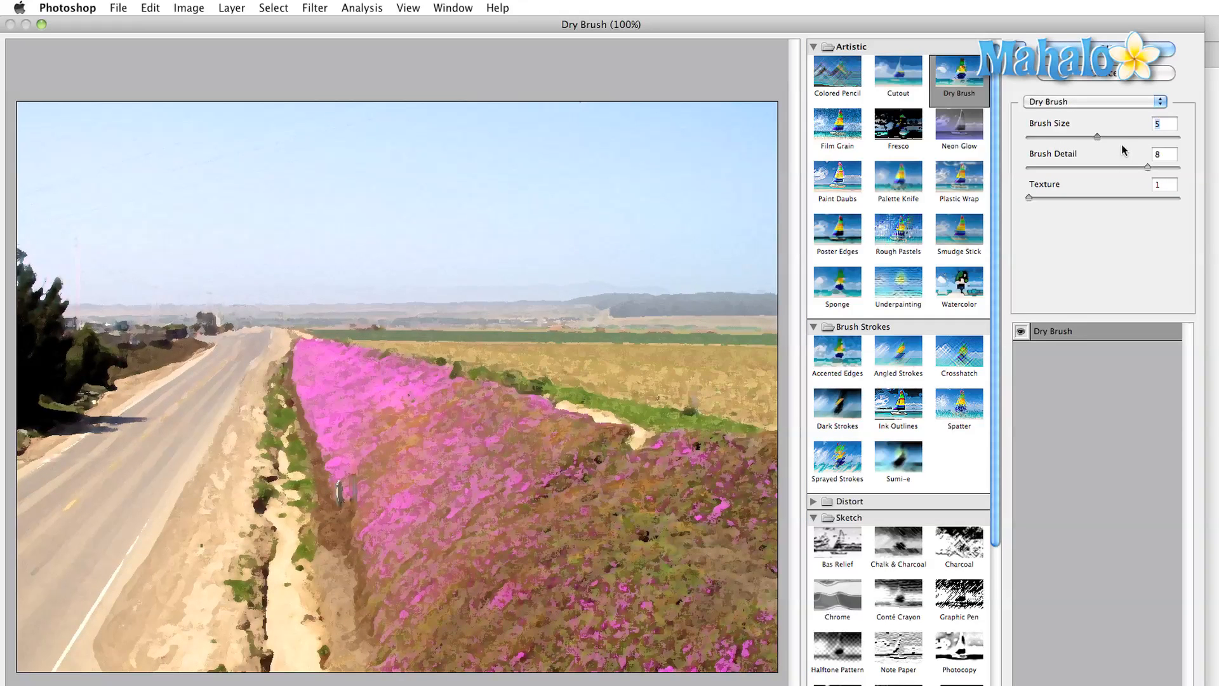
drag(1095, 137, 1027, 137)
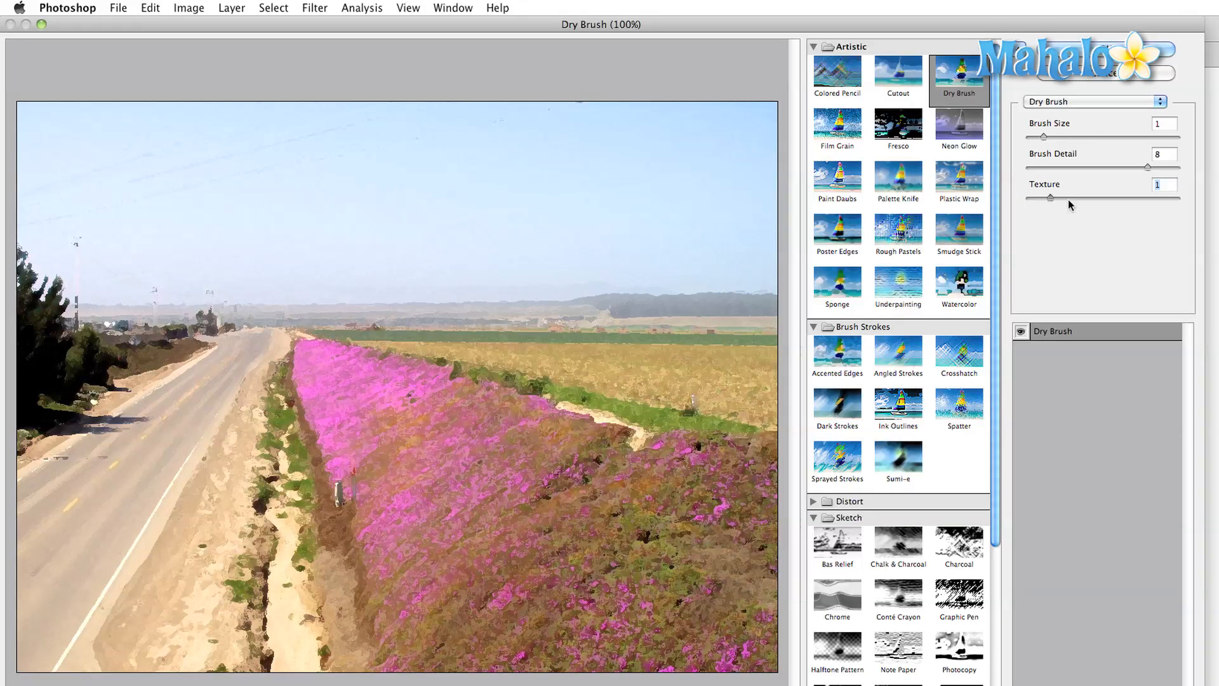
drag(1052, 198, 1103, 198)
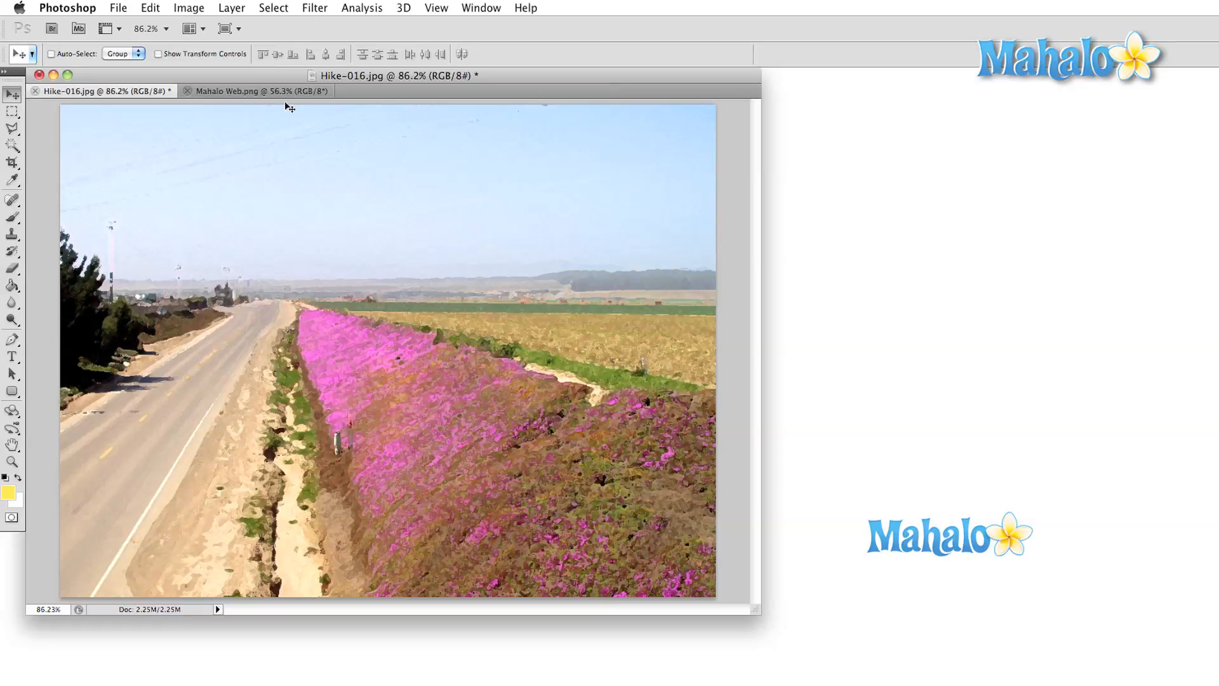
click(314, 8)
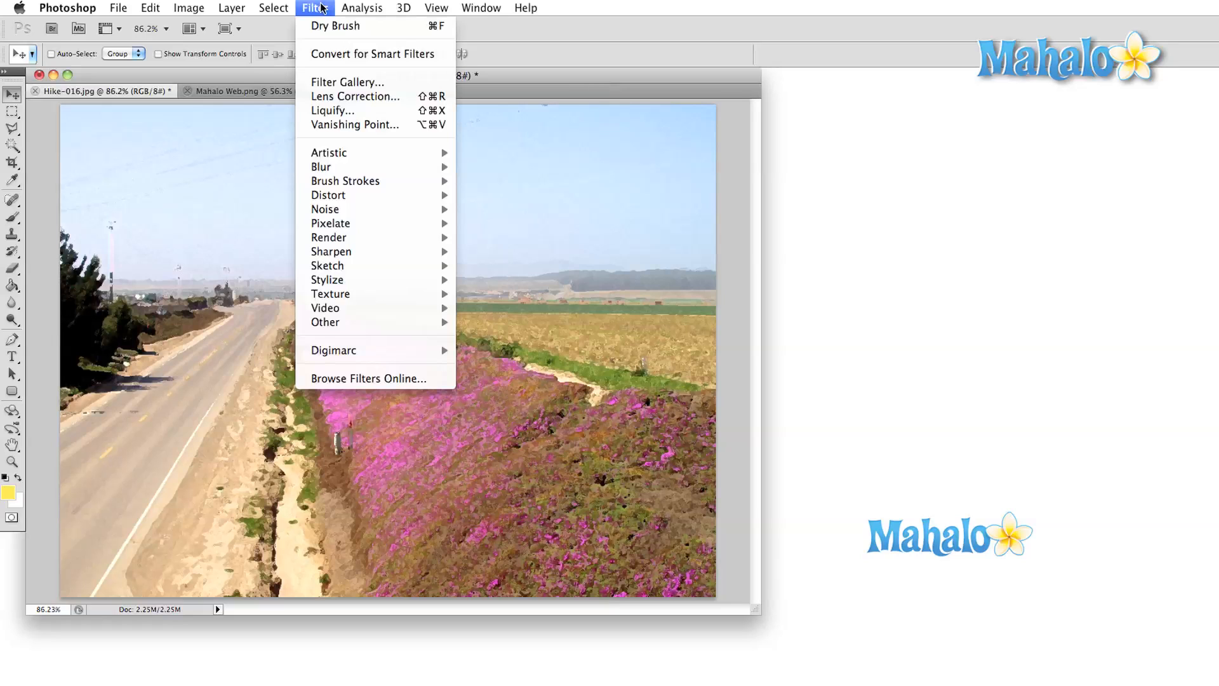
mouse_move(367, 143)
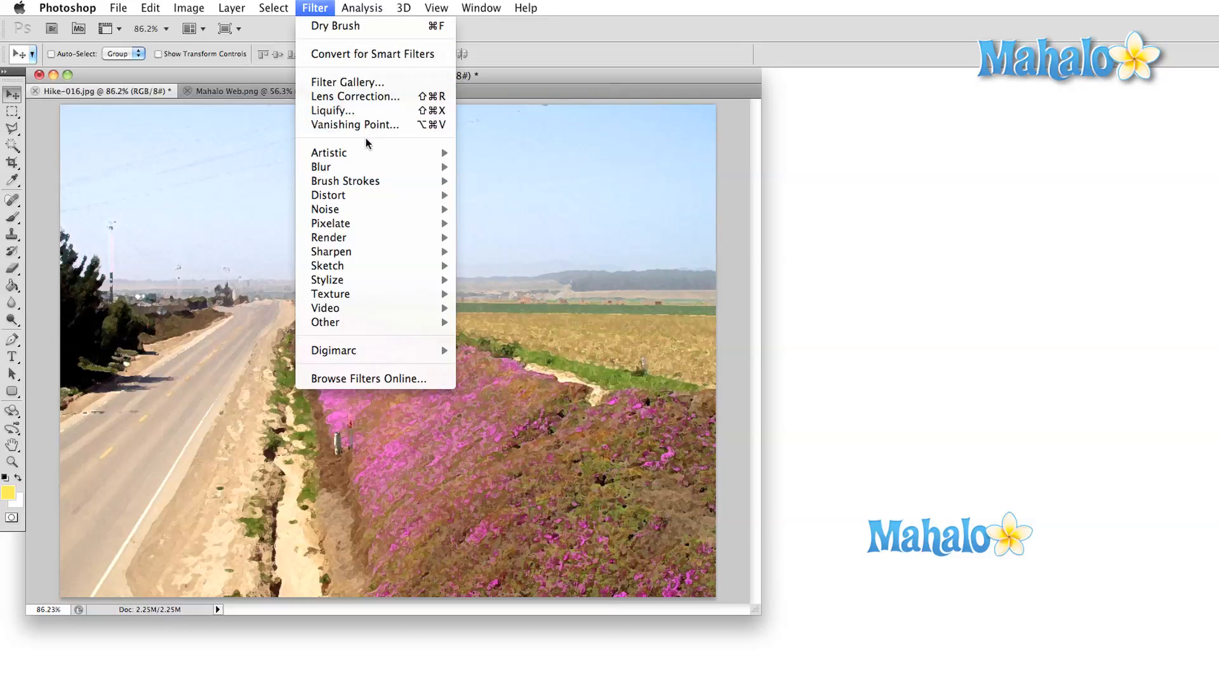
mouse_move(328, 279)
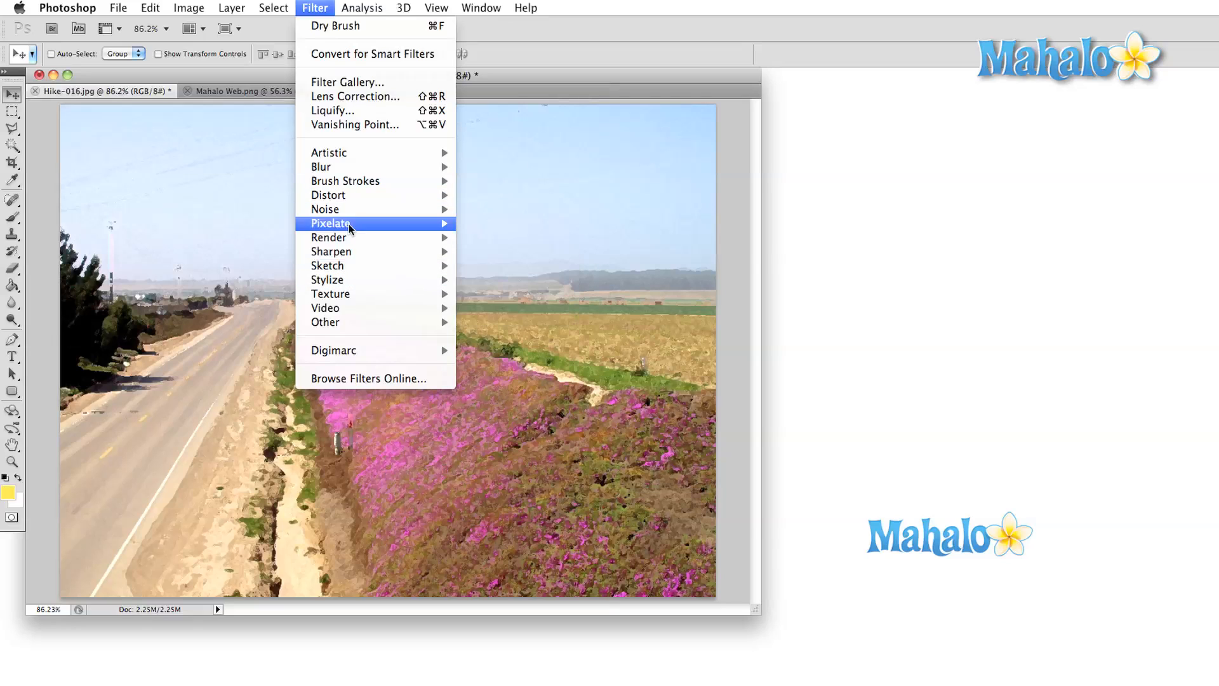
mouse_move(321, 166)
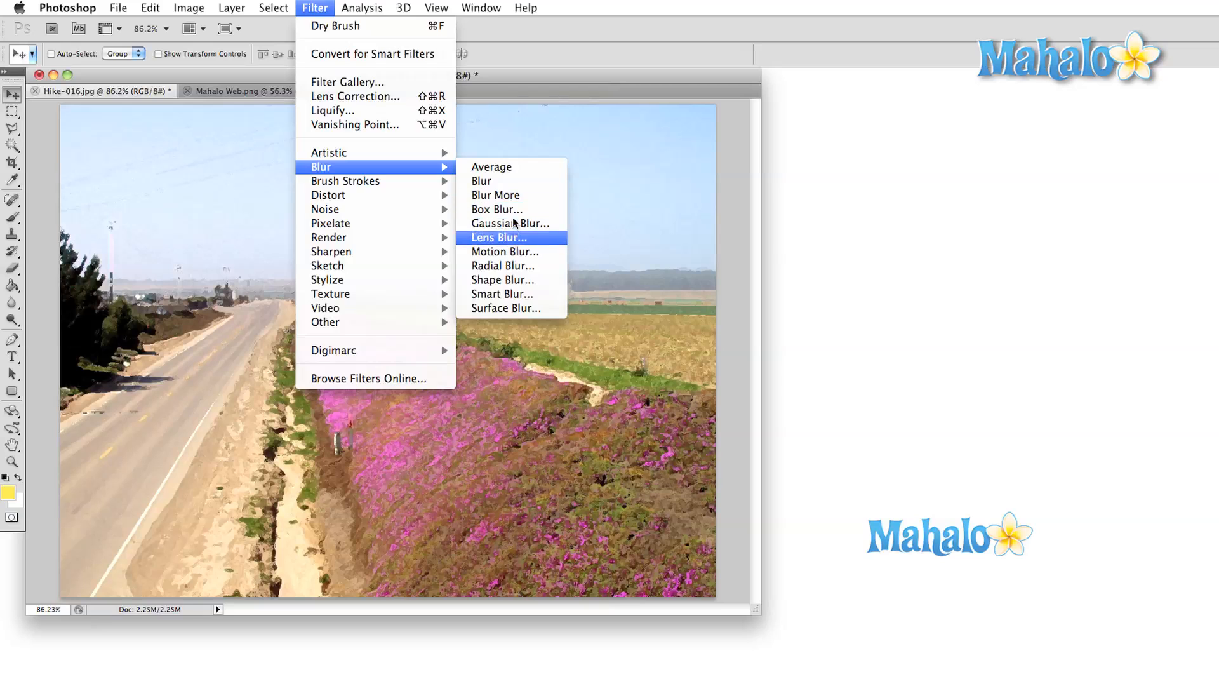
click(511, 224)
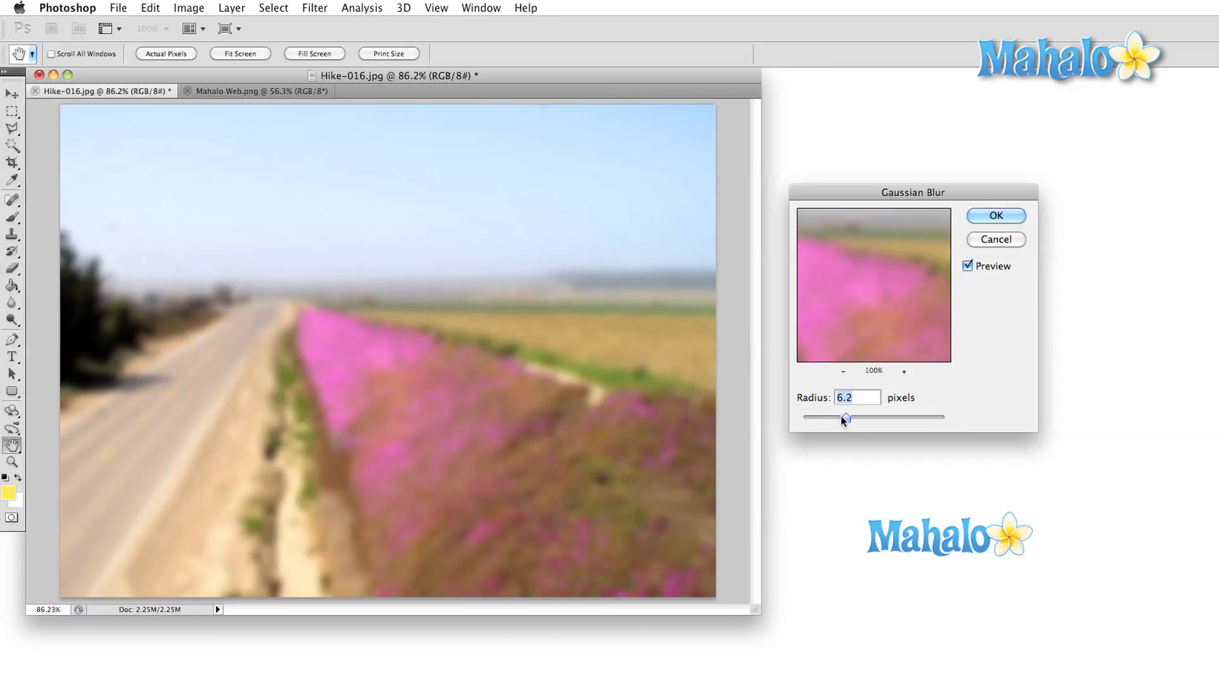
drag(847, 417, 846, 418)
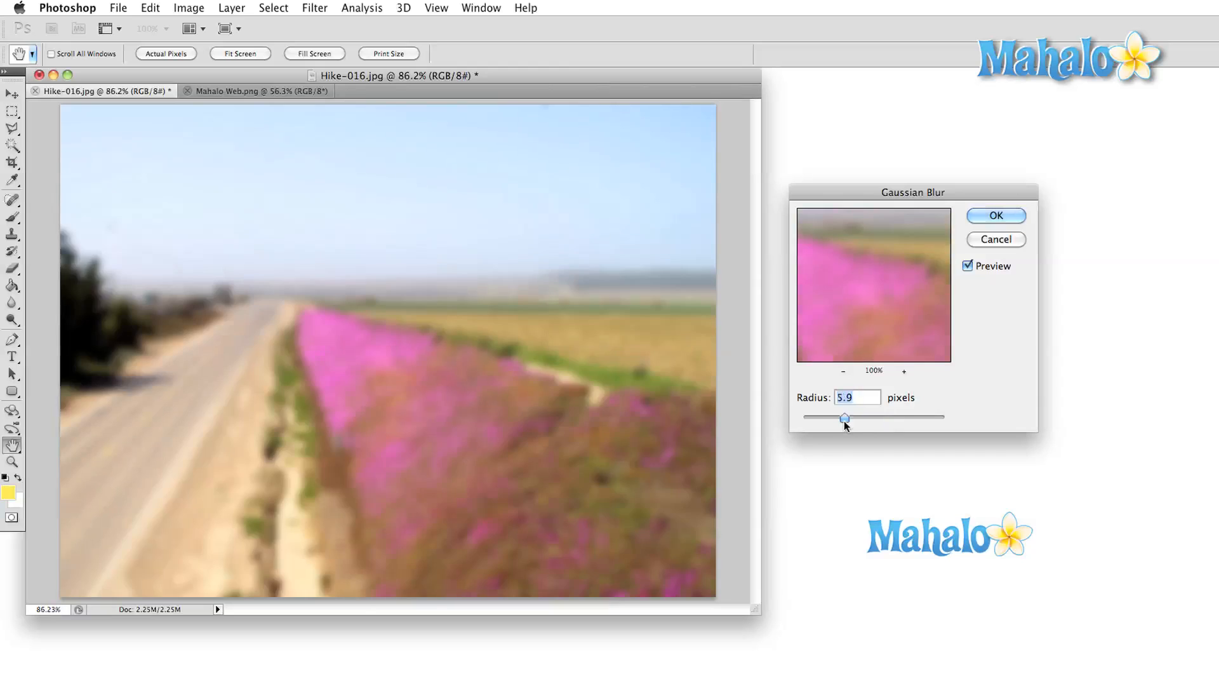
drag(846, 418, 814, 418)
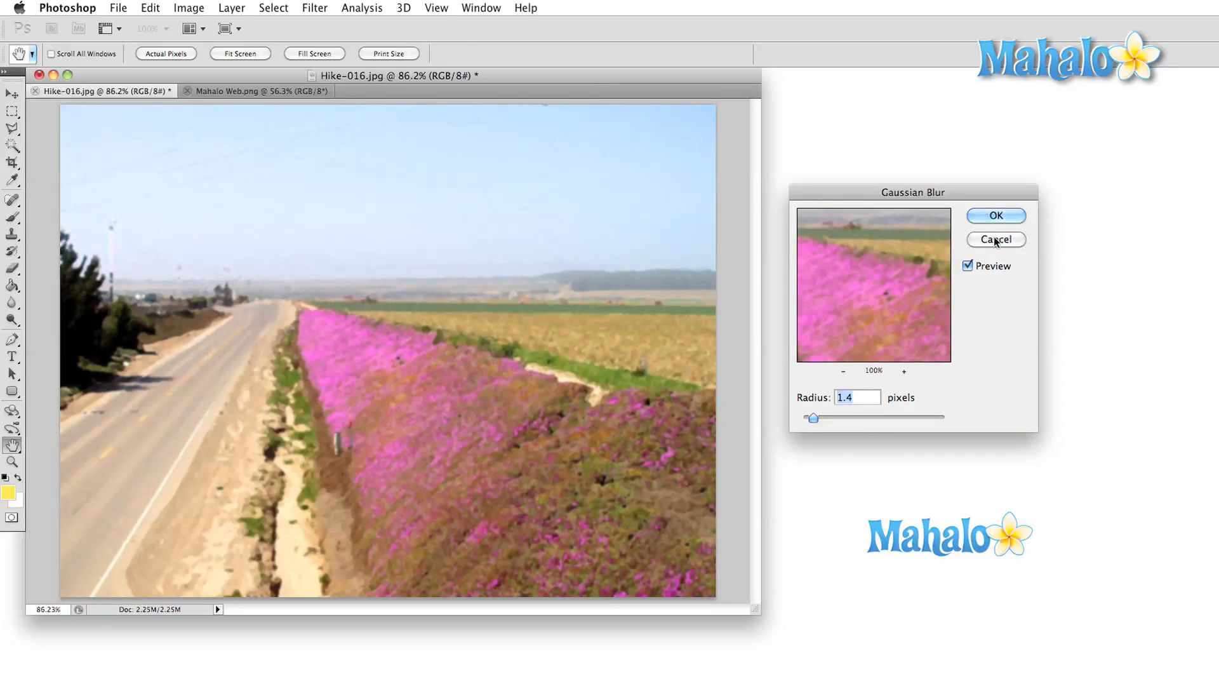
click(314, 7)
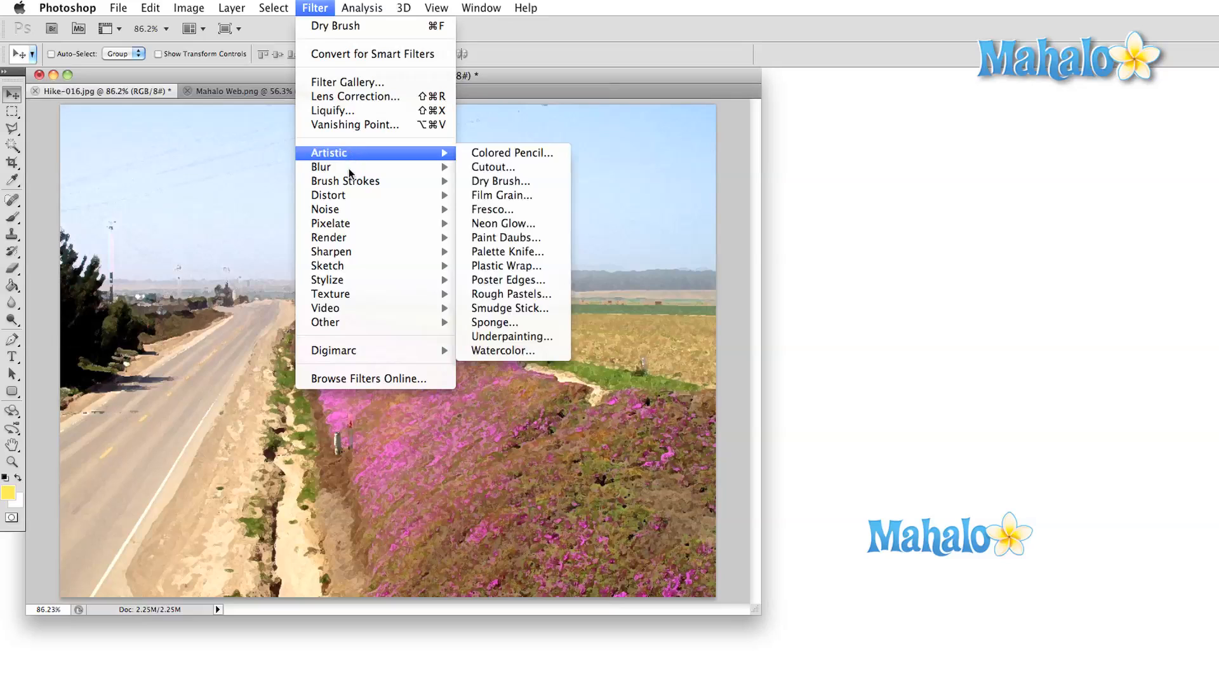
mouse_move(320, 166)
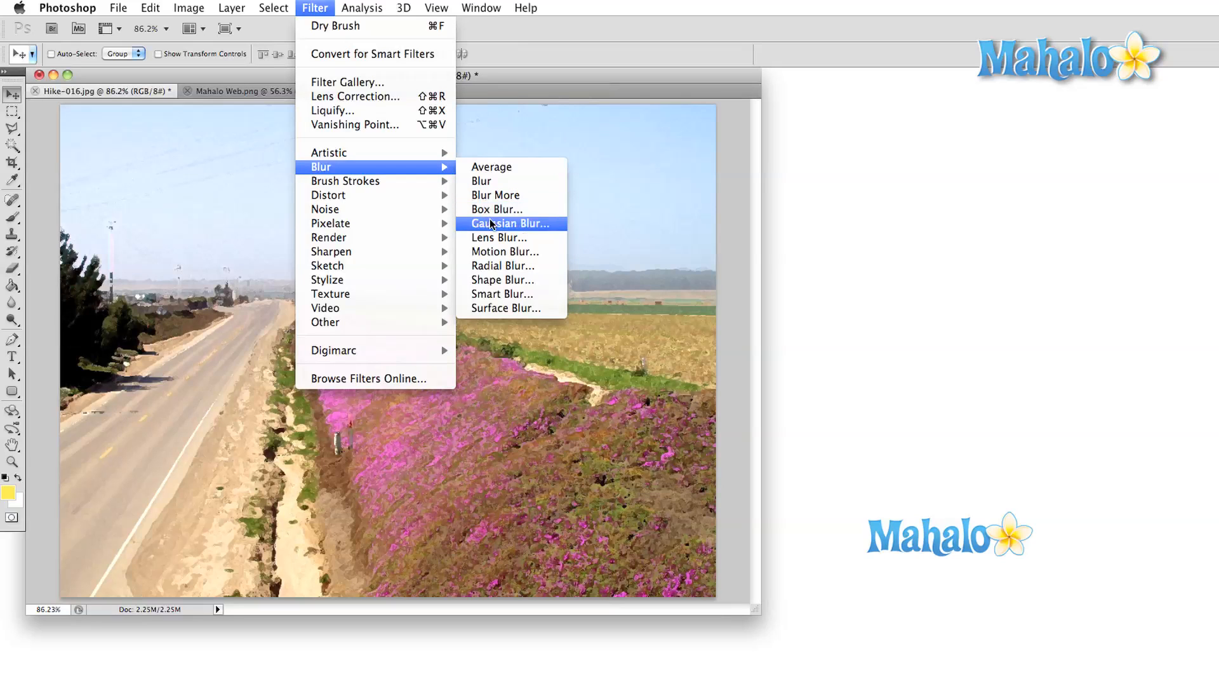
mouse_move(504, 265)
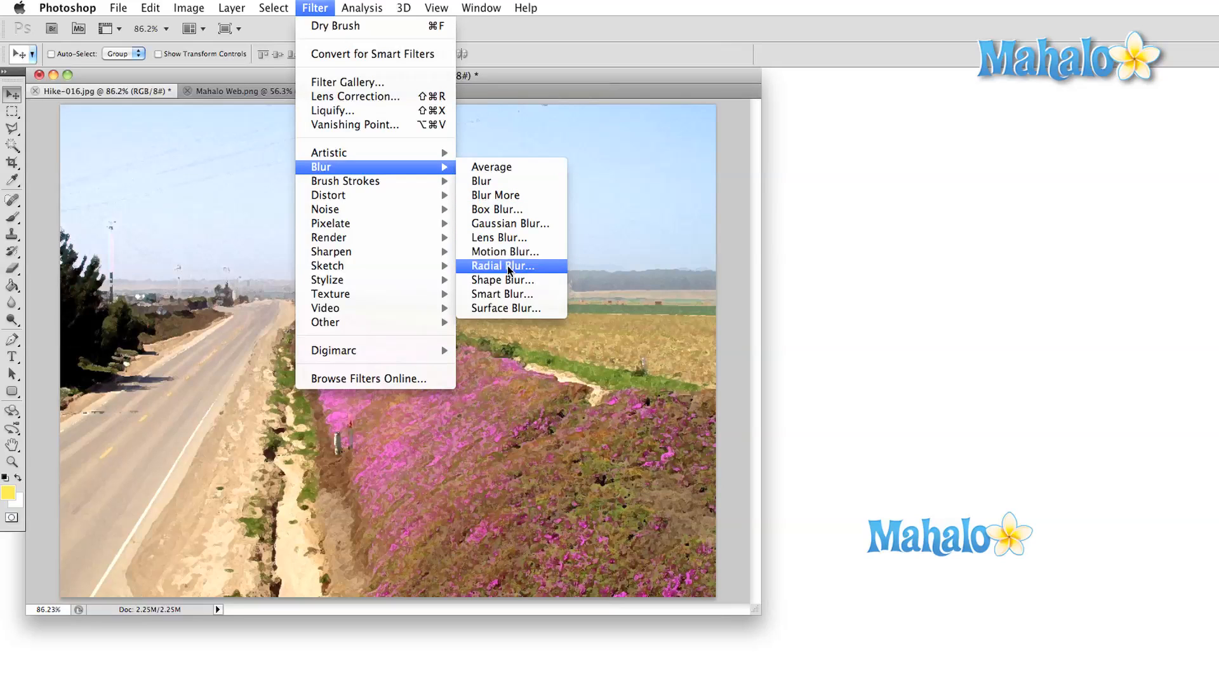
mouse_move(511, 307)
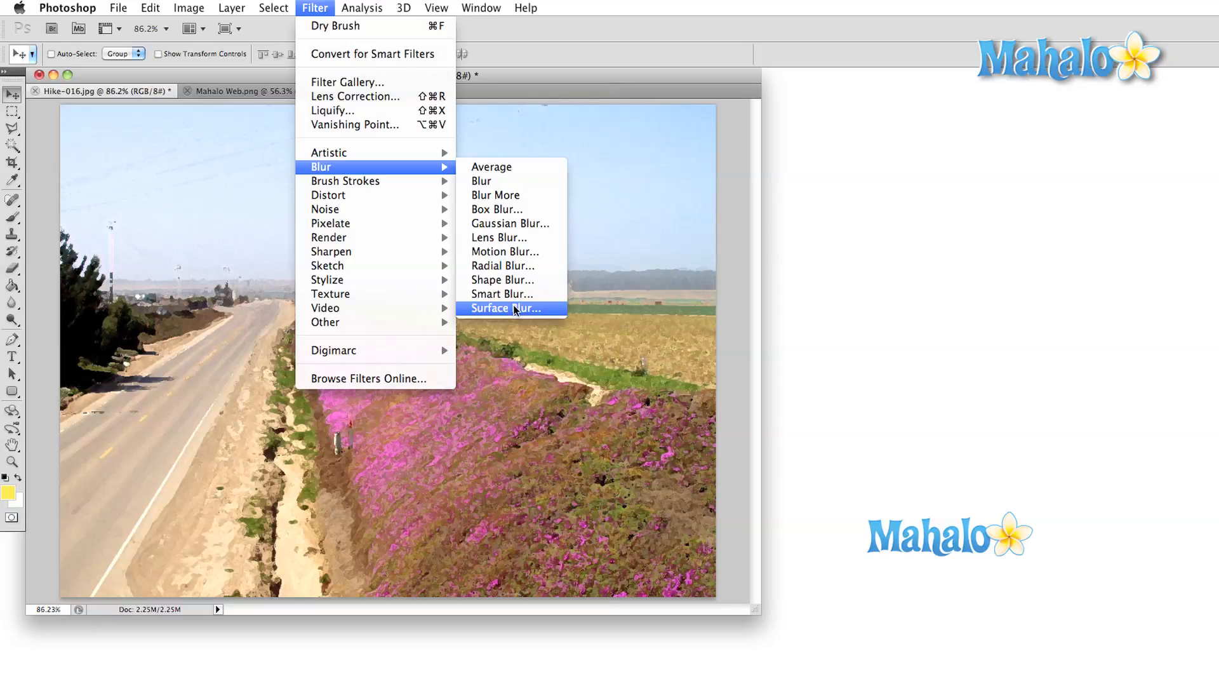
- Try Surface Blur with a higher radius and lower threshold, then dismiss it
click(507, 308)
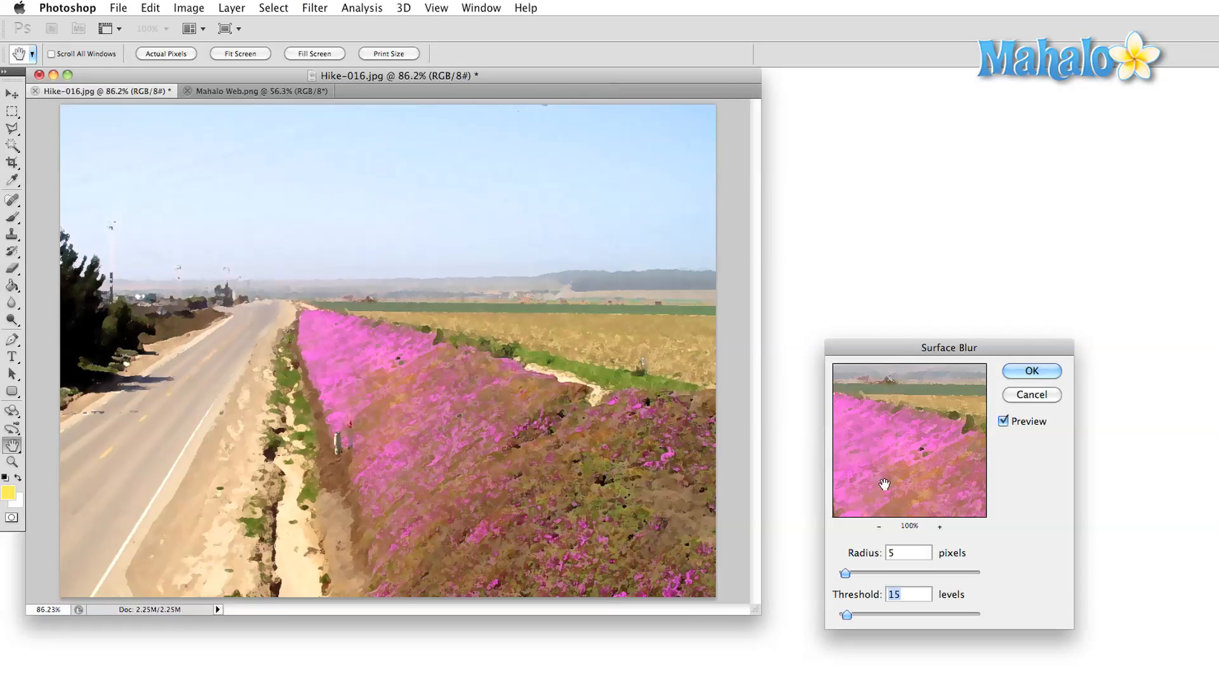
drag(850, 573, 890, 572)
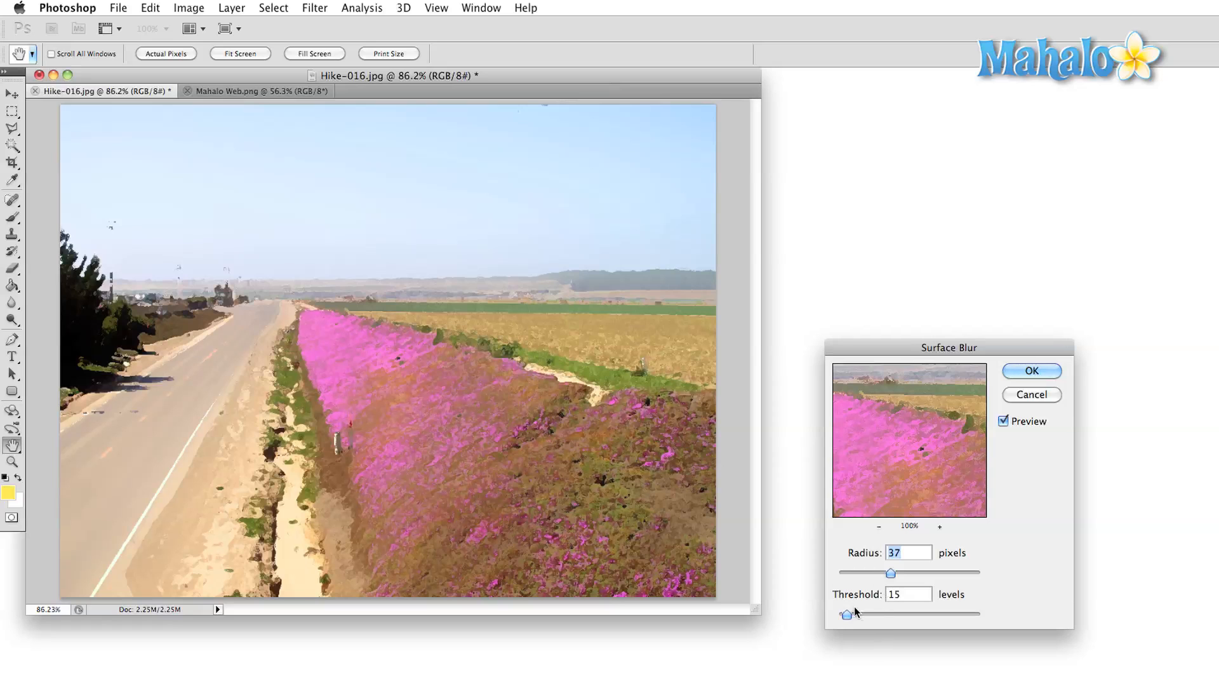
drag(850, 613, 837, 614)
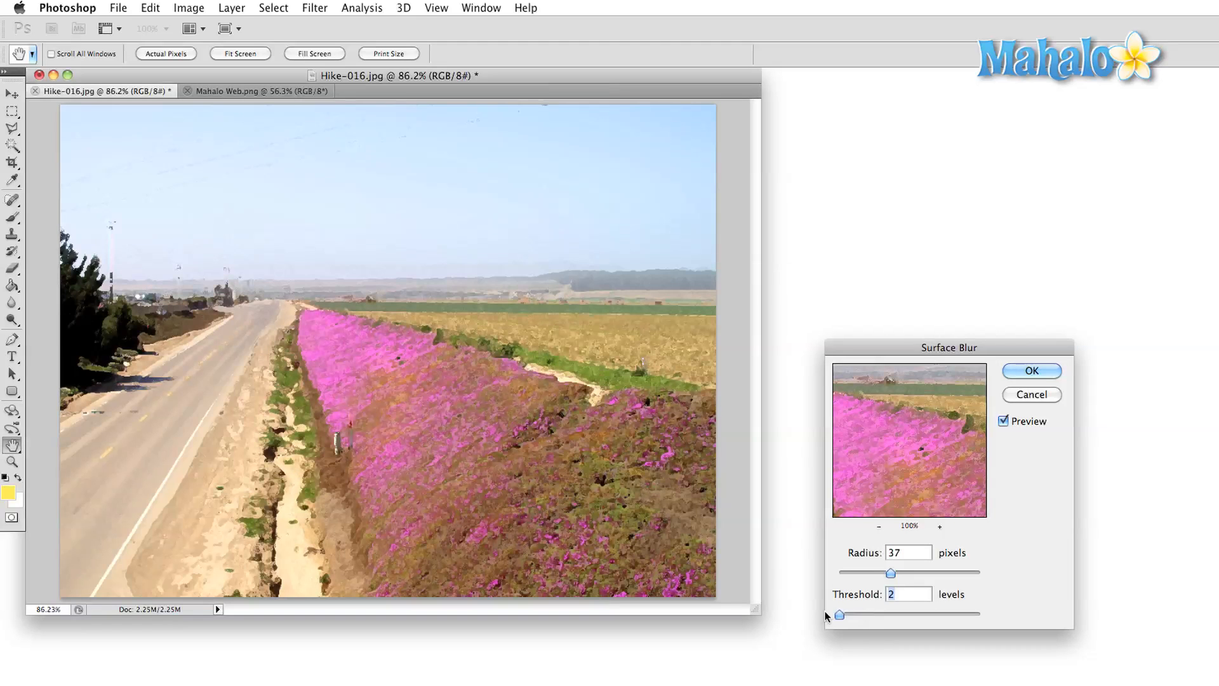
click(1031, 370)
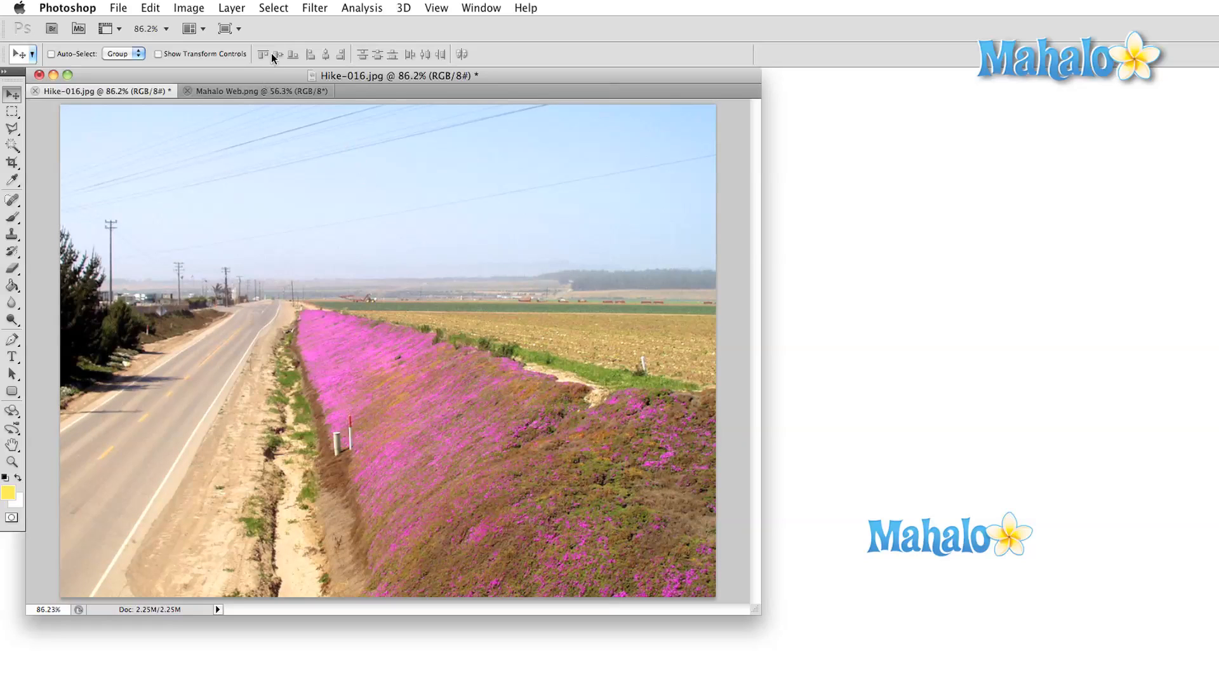
- Render Clouds and Difference Clouds on the photo, then bring up the Add Noise settings
click(315, 7)
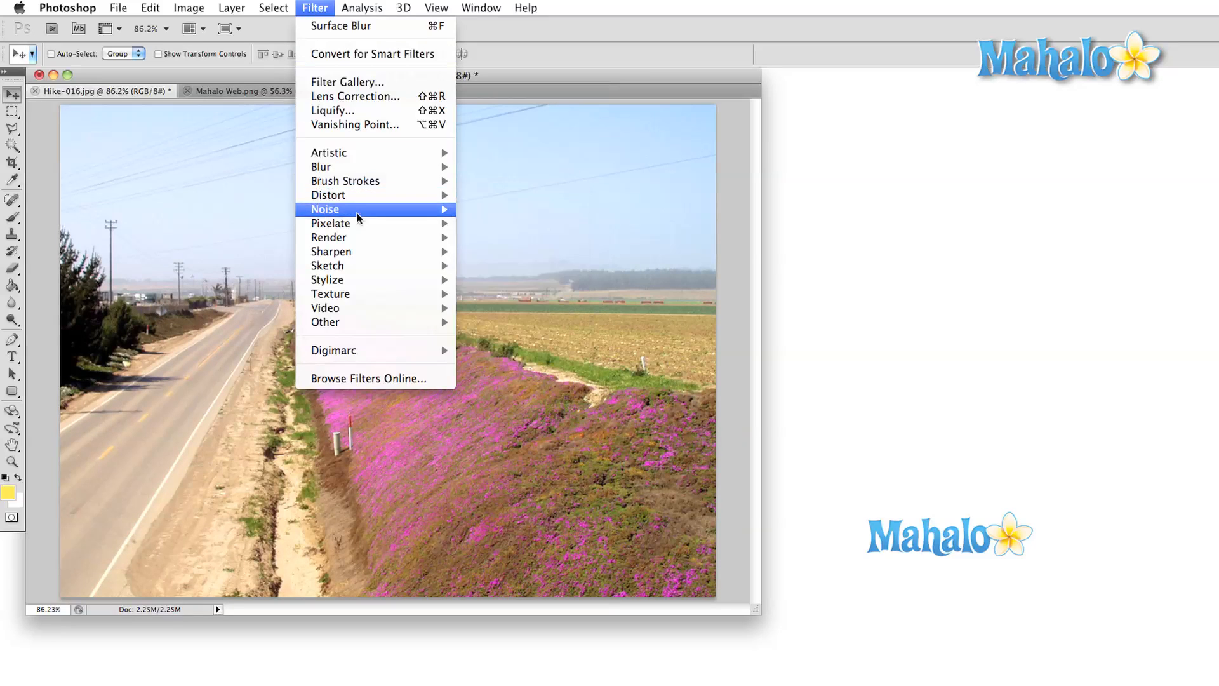
mouse_move(327, 237)
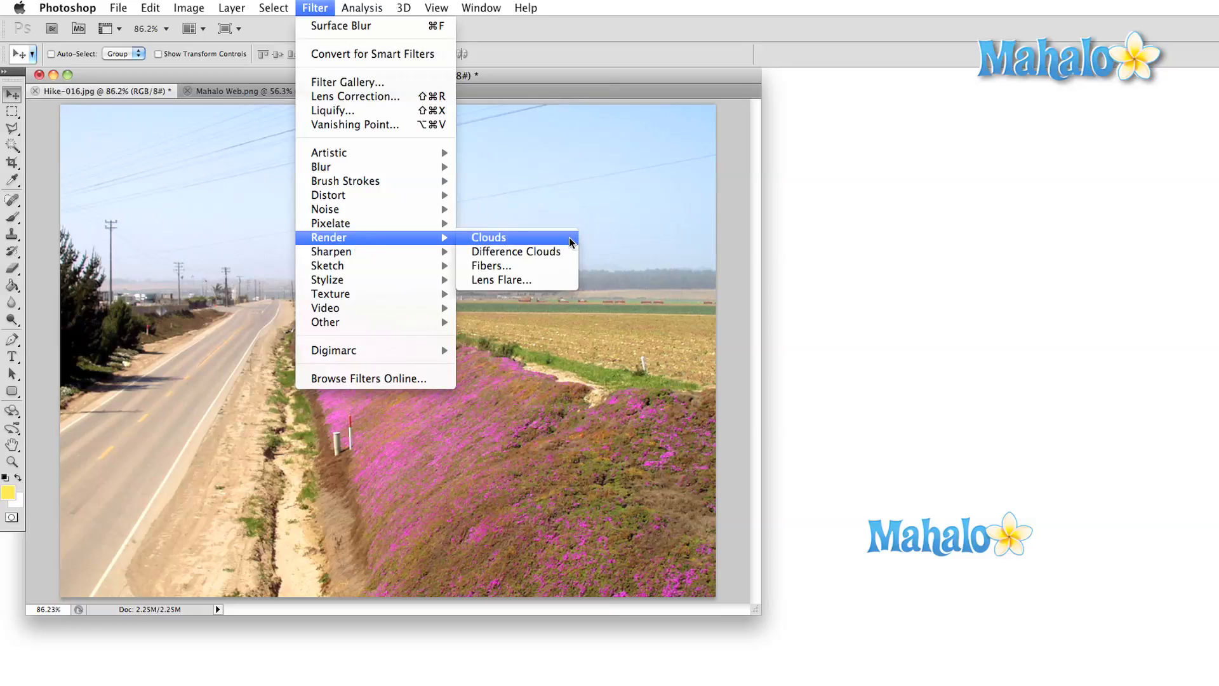
click(488, 238)
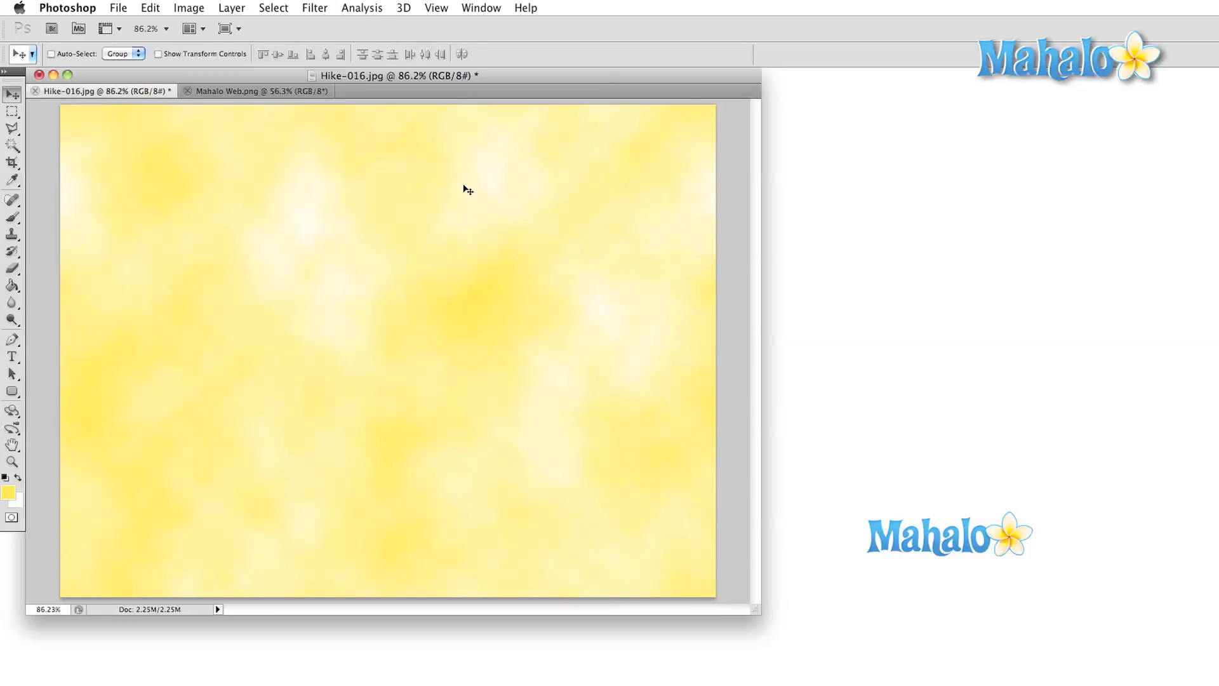
click(314, 7)
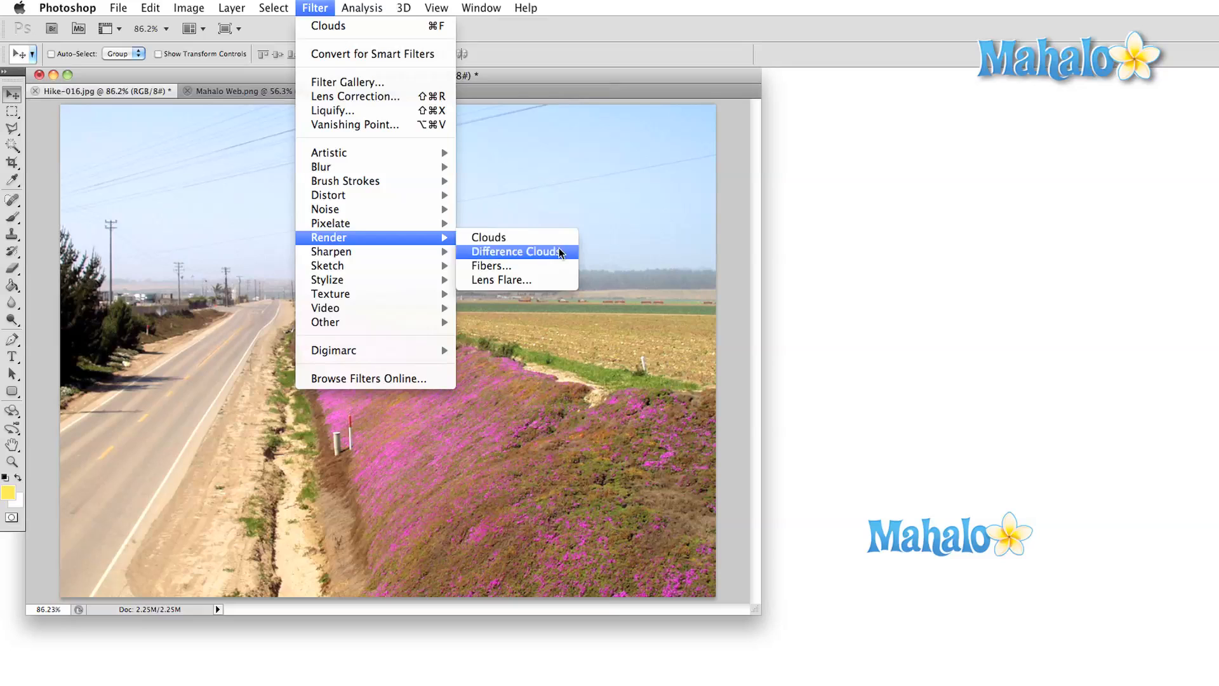
click(517, 251)
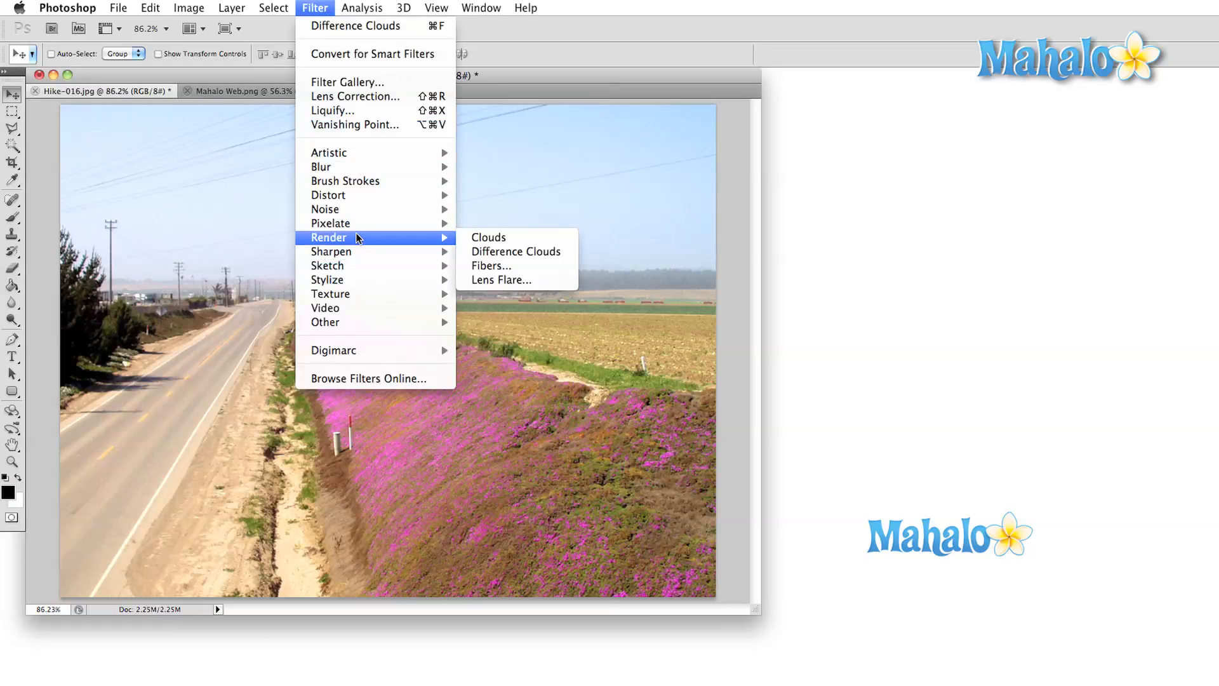
click(325, 209)
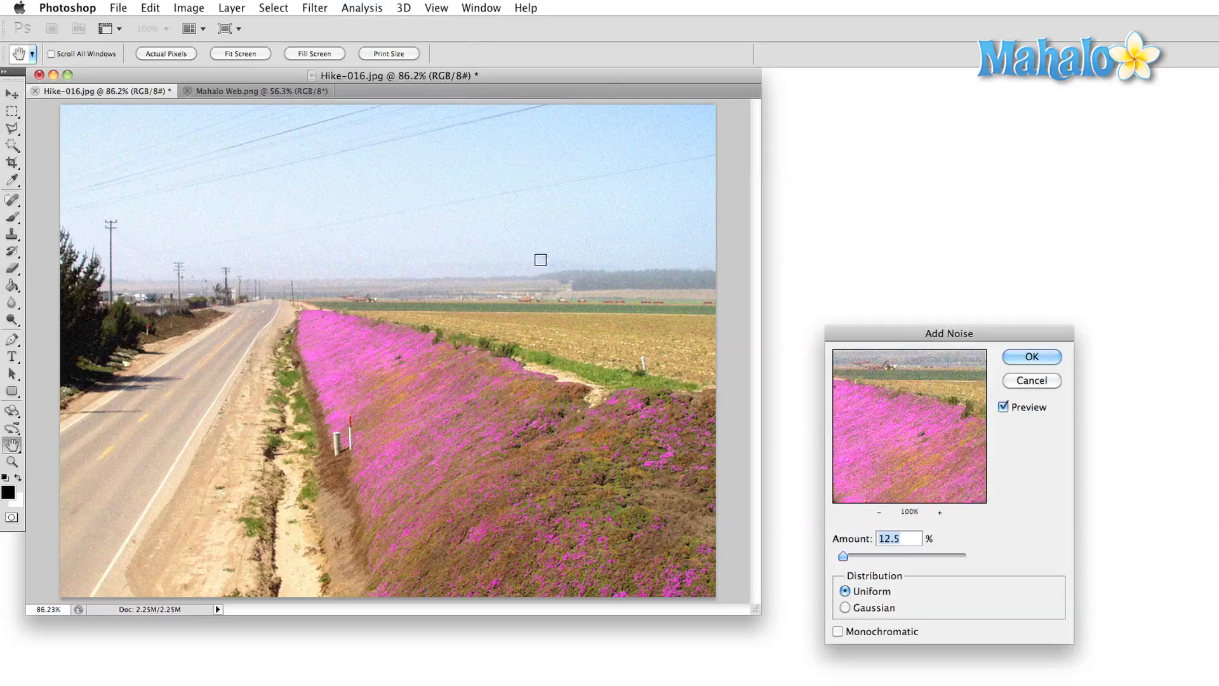
- Apply a raised Add Noise amount, then preview Mosaic with an adjusted cell size
drag(846, 555, 854, 555)
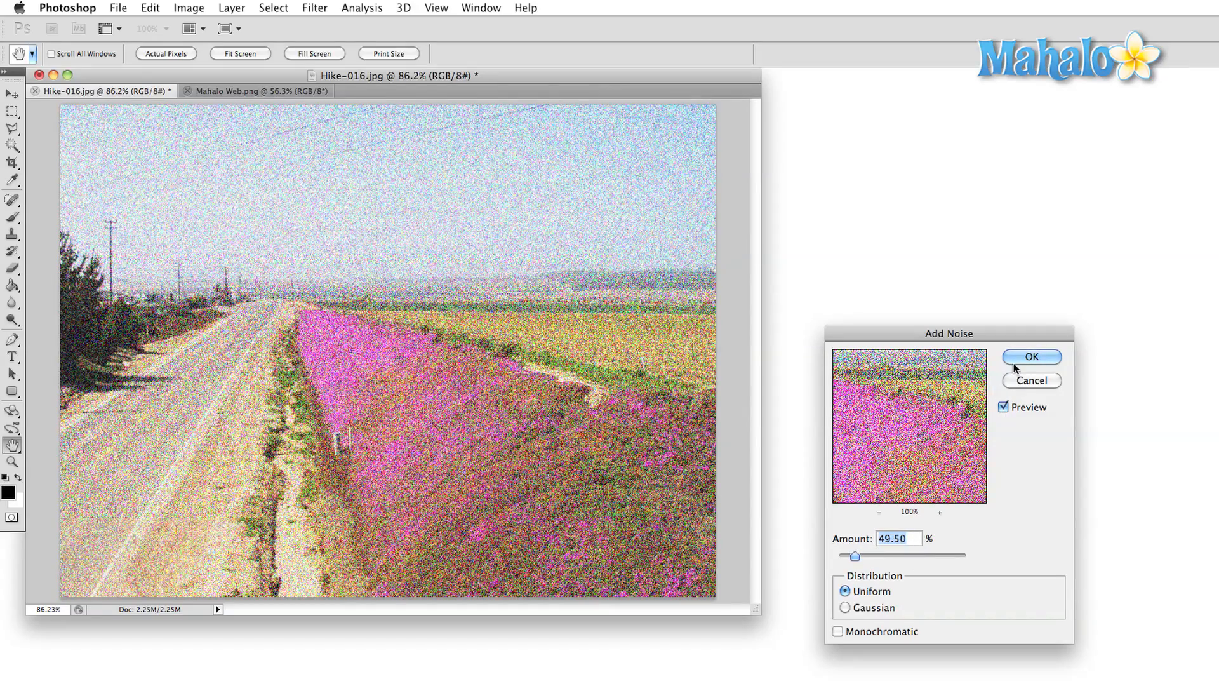
click(1031, 355)
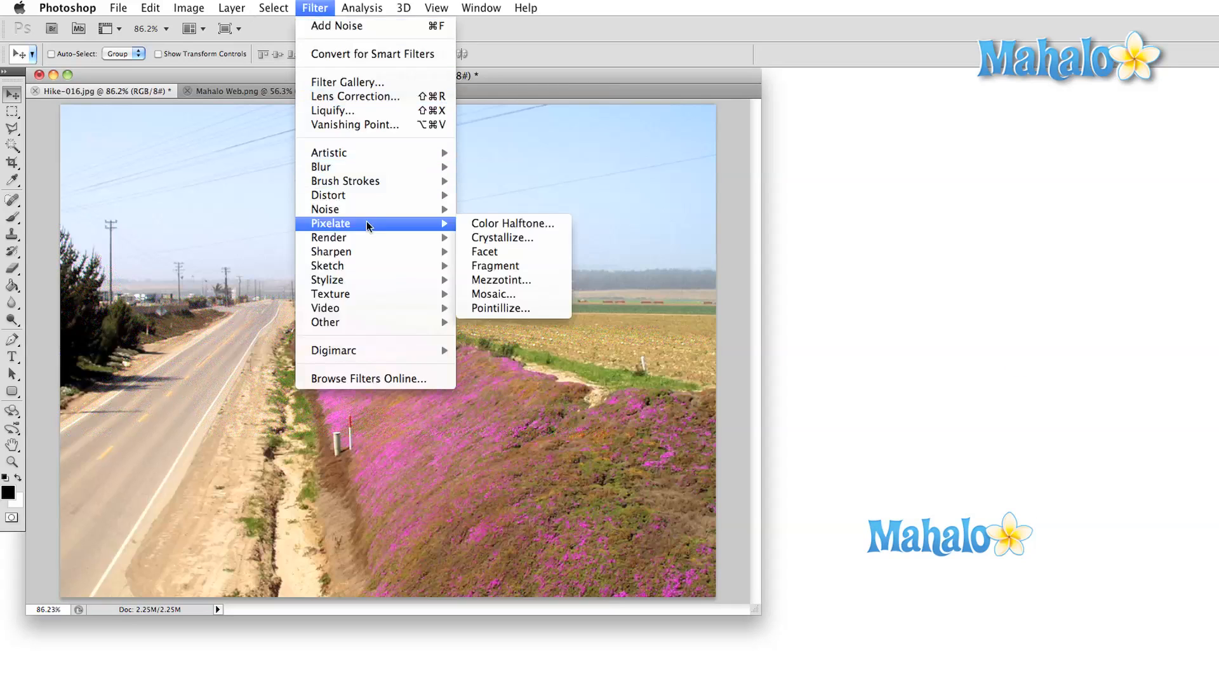
click(492, 294)
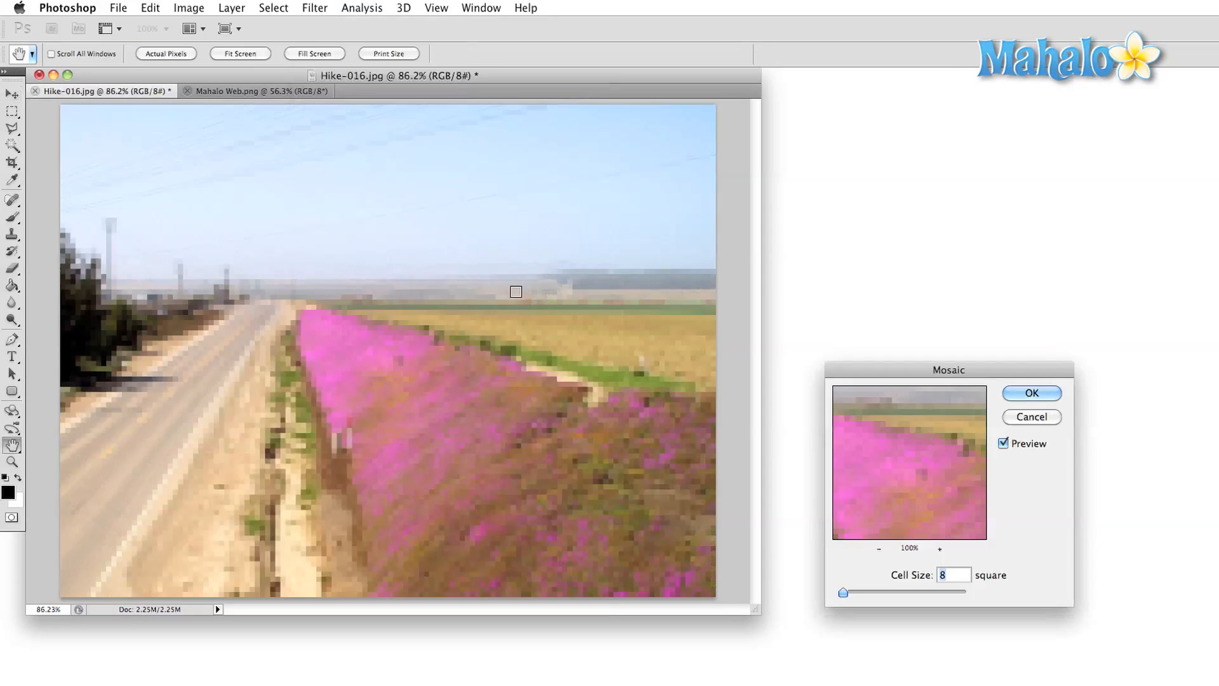
drag(901, 591, 843, 591)
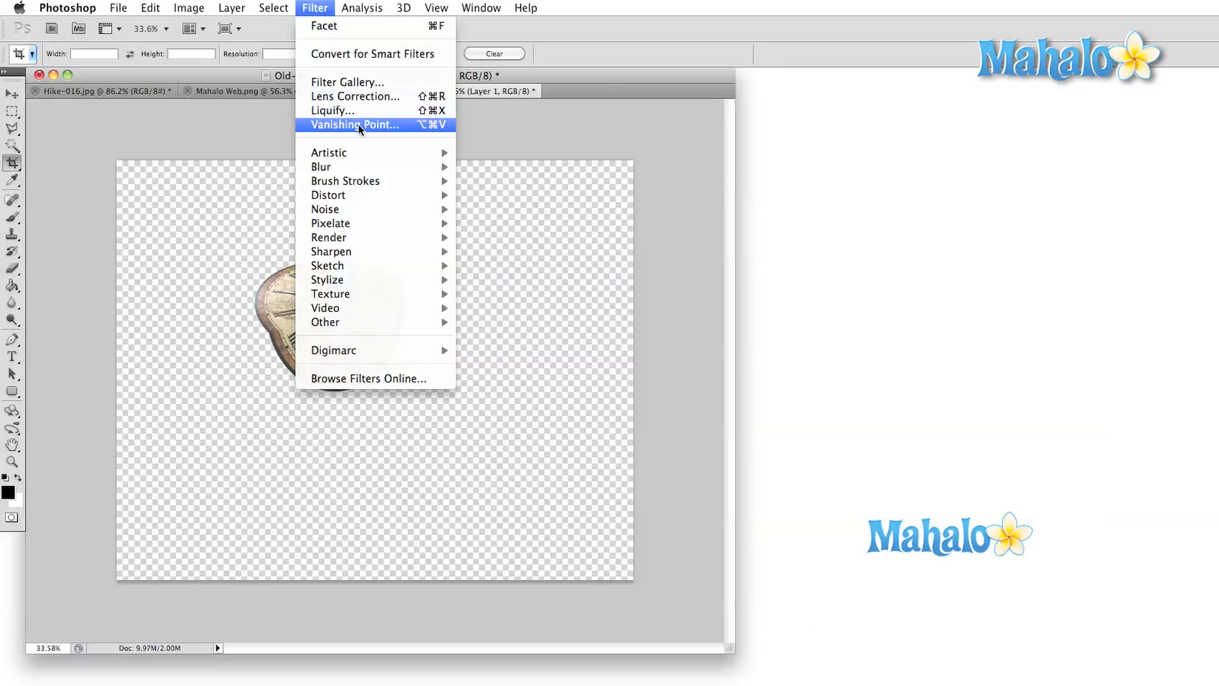
mouse_move(334, 110)
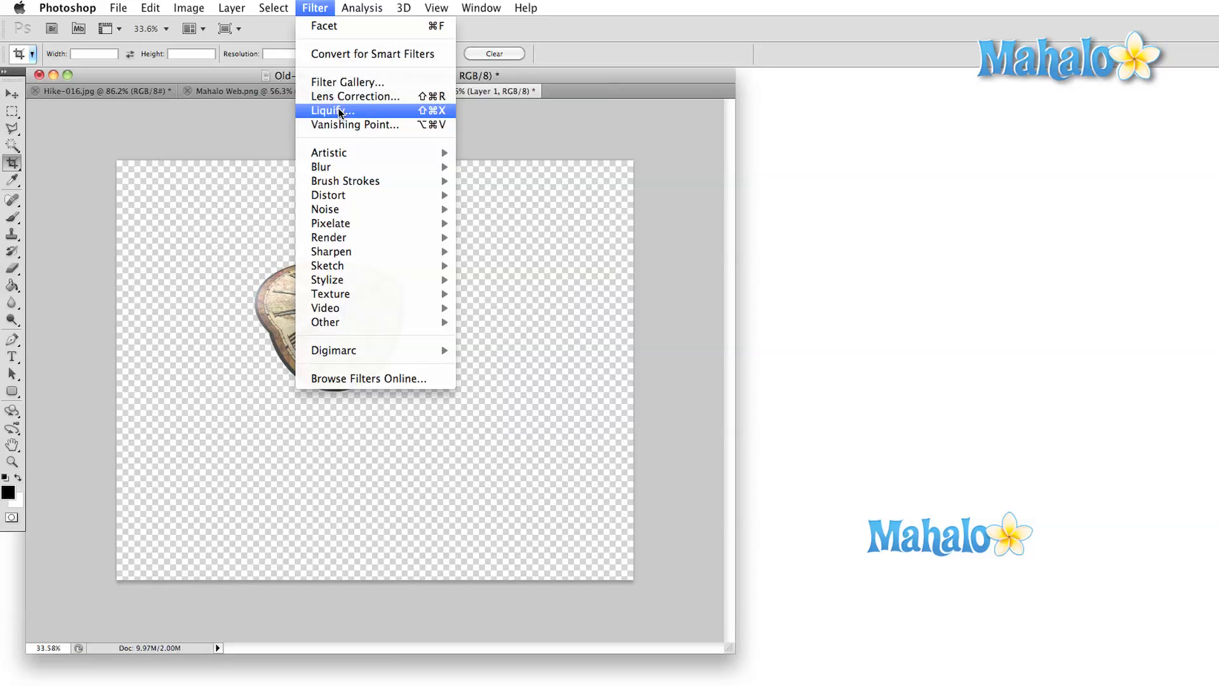
- Liquify the clock, pushing its lower edge outward into a drooping melted shape
click(332, 110)
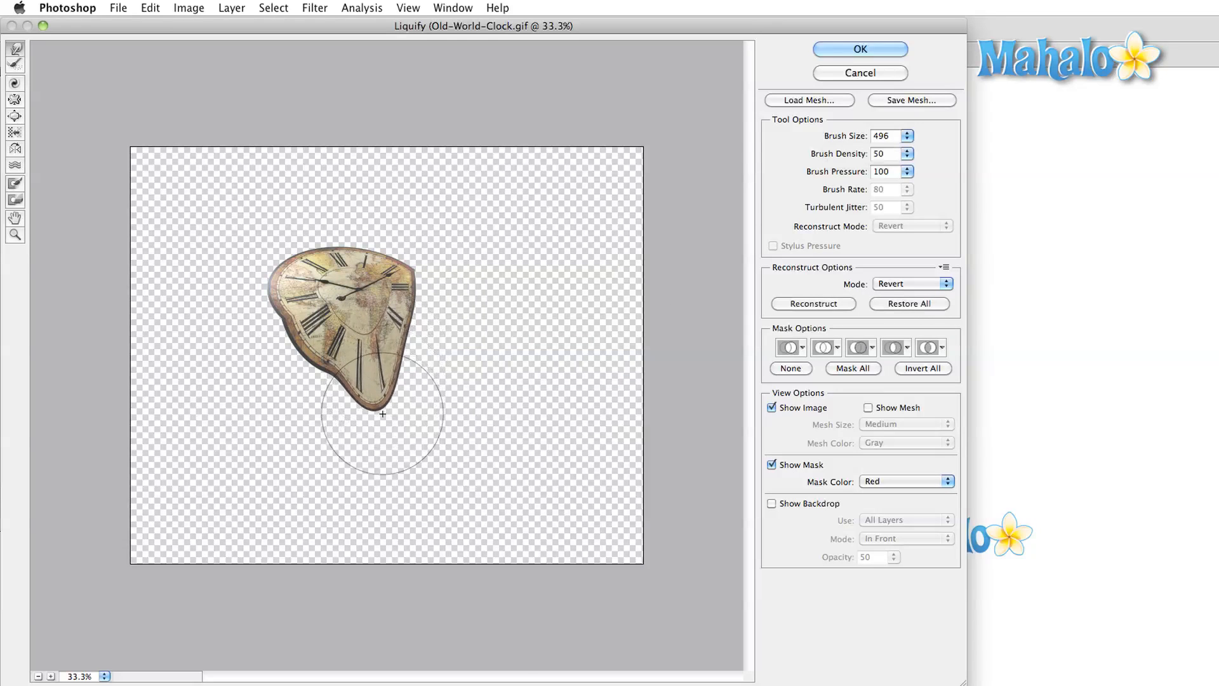
drag(382, 412, 309, 373)
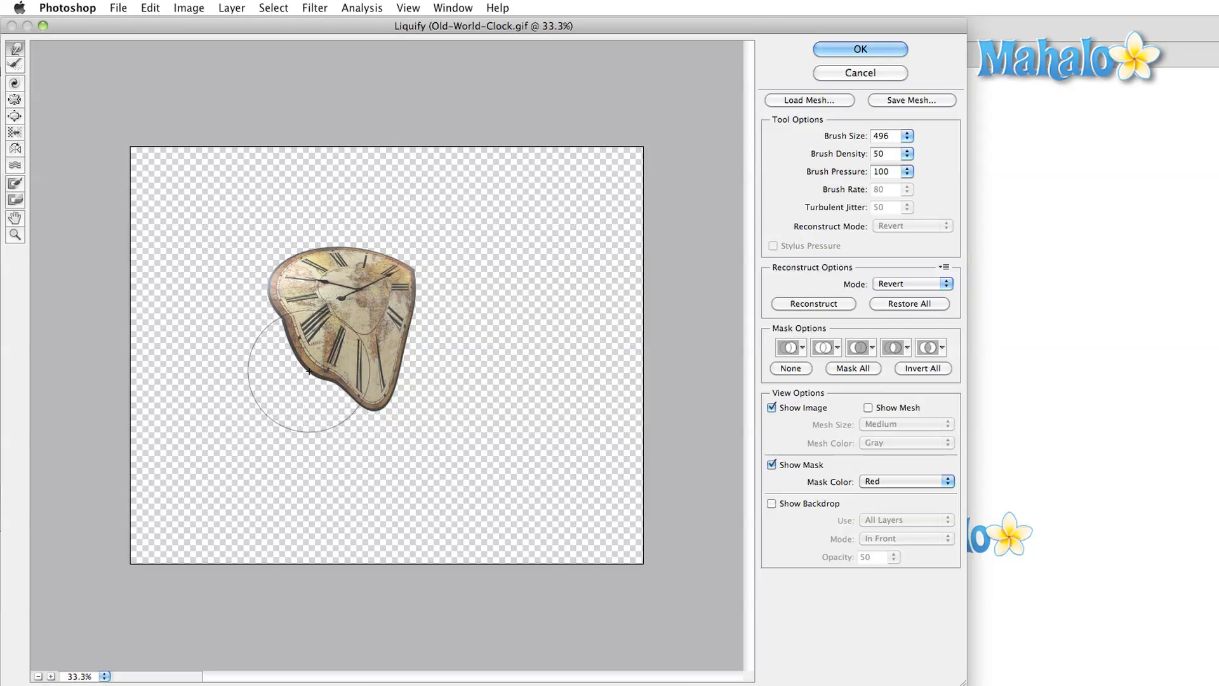